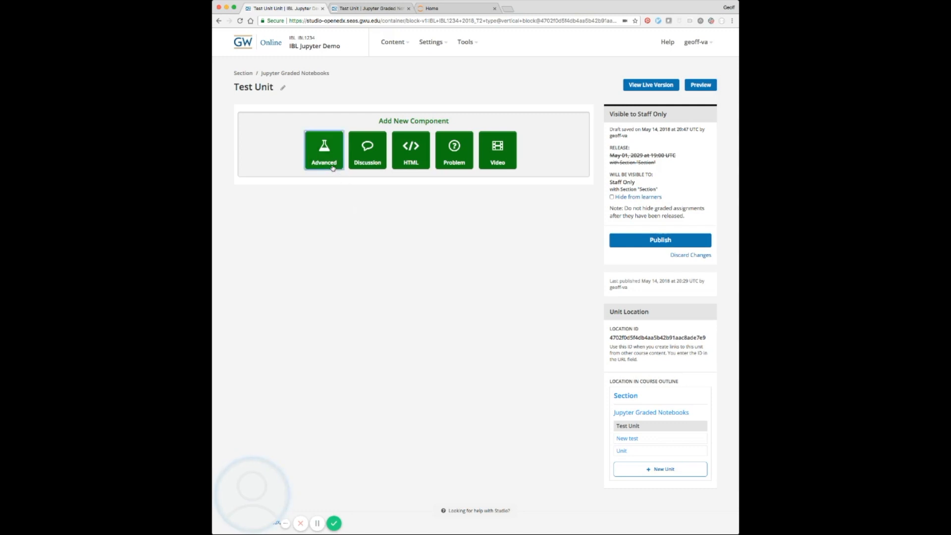
- Add a Graded Jupyter Notebook component to the Test Unit from the Advanced menu
click(324, 149)
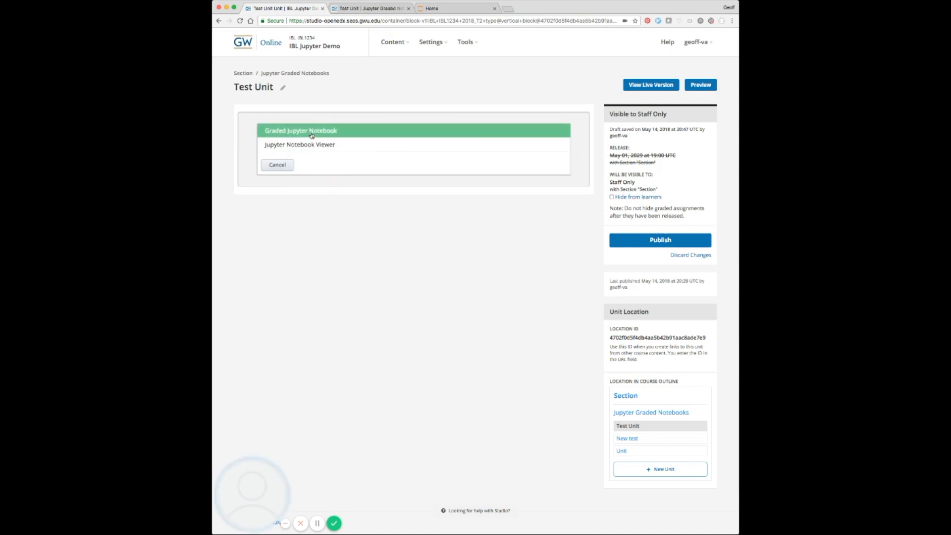
click(300, 131)
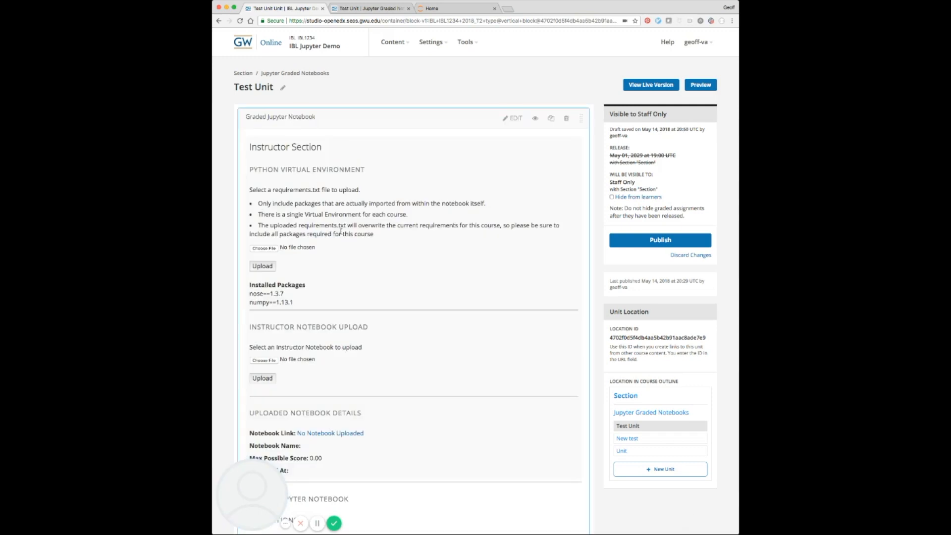
scroll(down, 3)
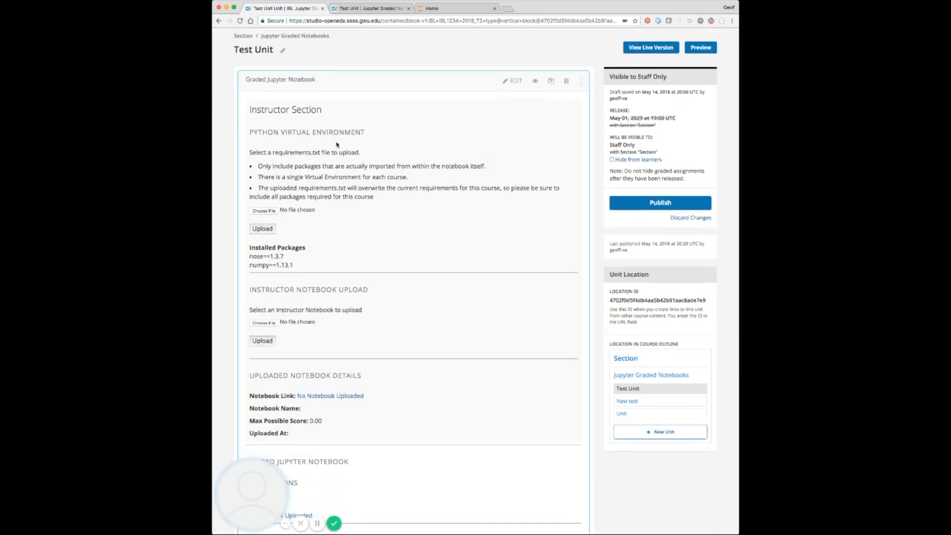
mouse_move(536, 350)
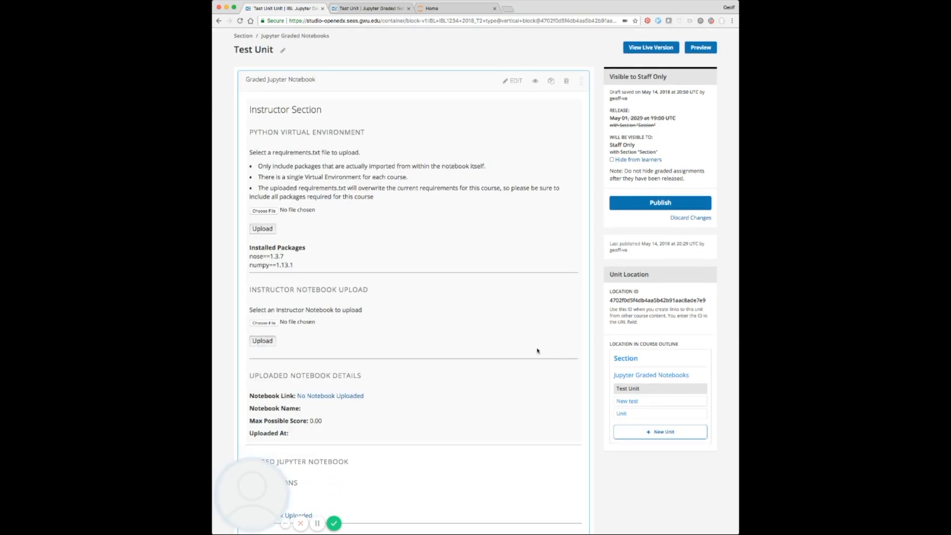
scroll(down, 3)
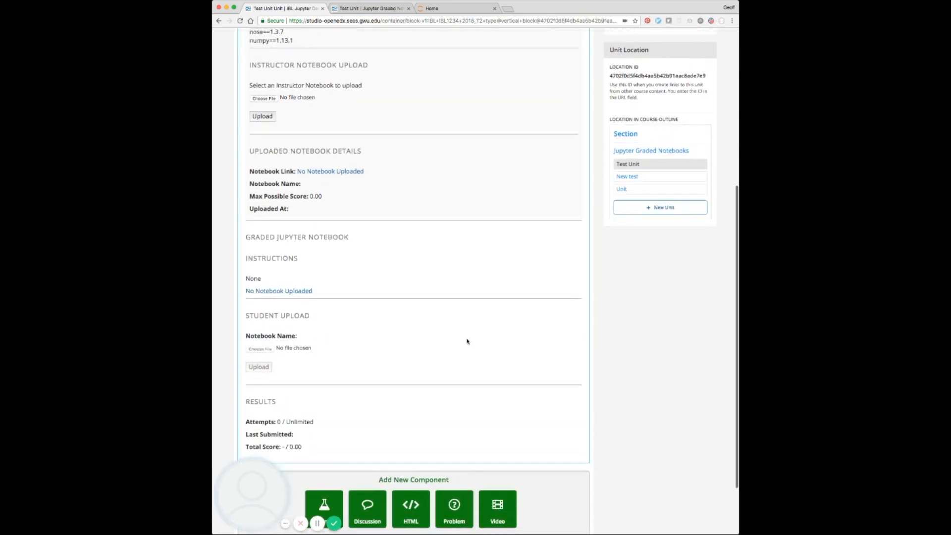
scroll(up, 3)
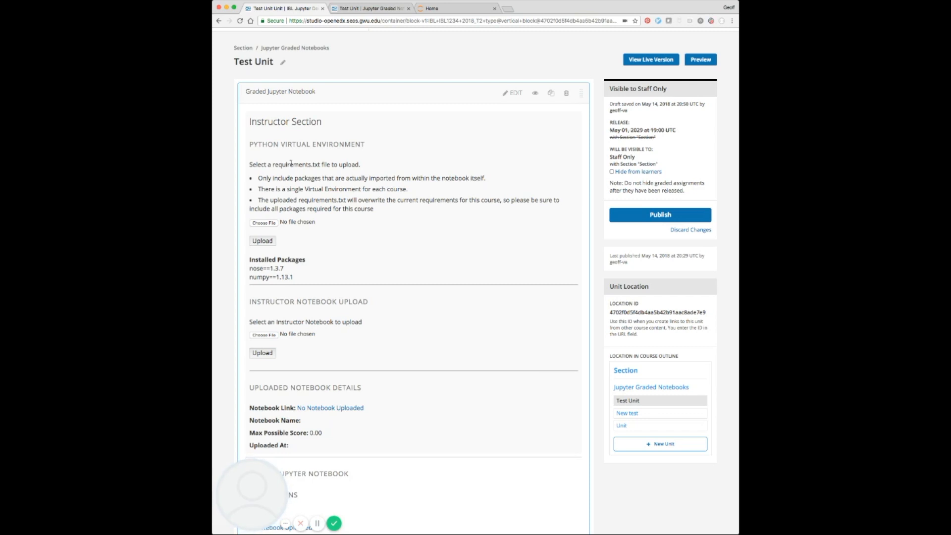
scroll(down, 3)
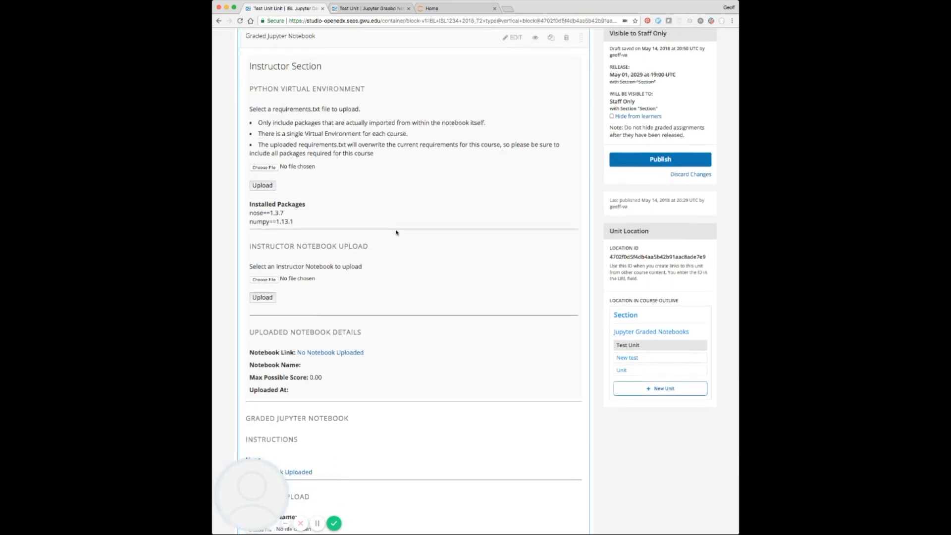
mouse_move(286, 296)
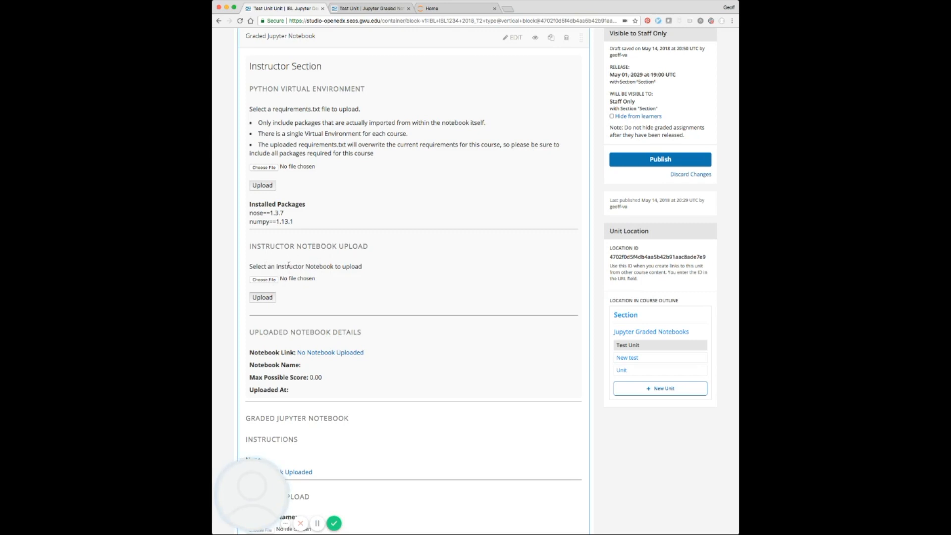
mouse_move(318, 336)
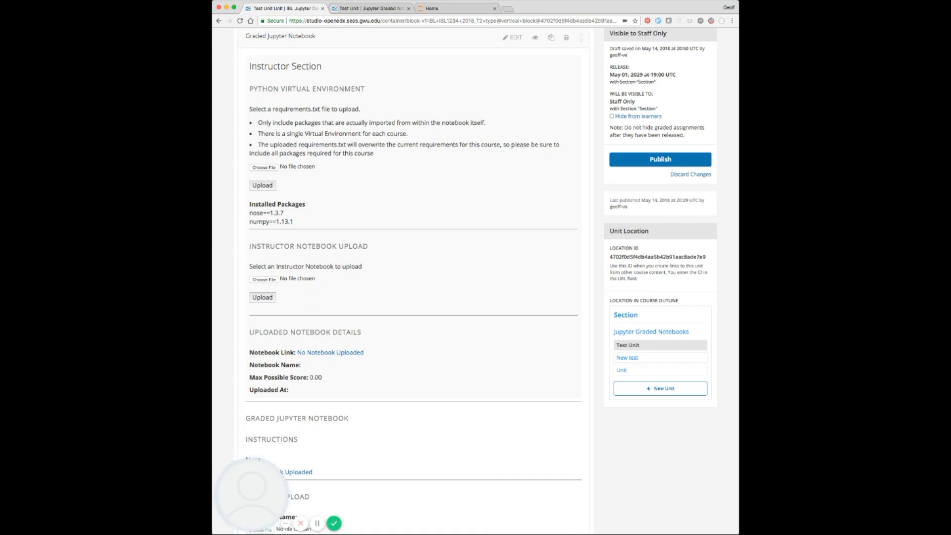
mouse_move(348, 359)
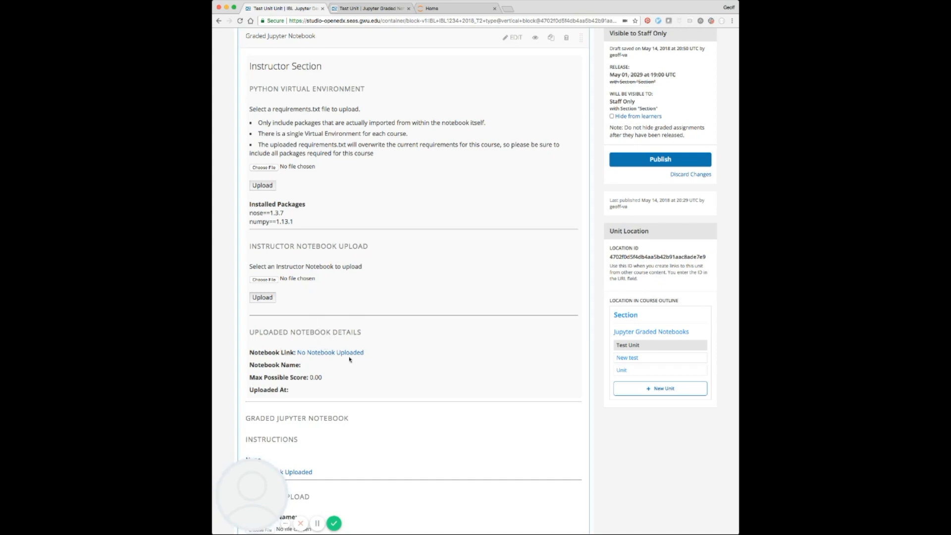
scroll(up, 3)
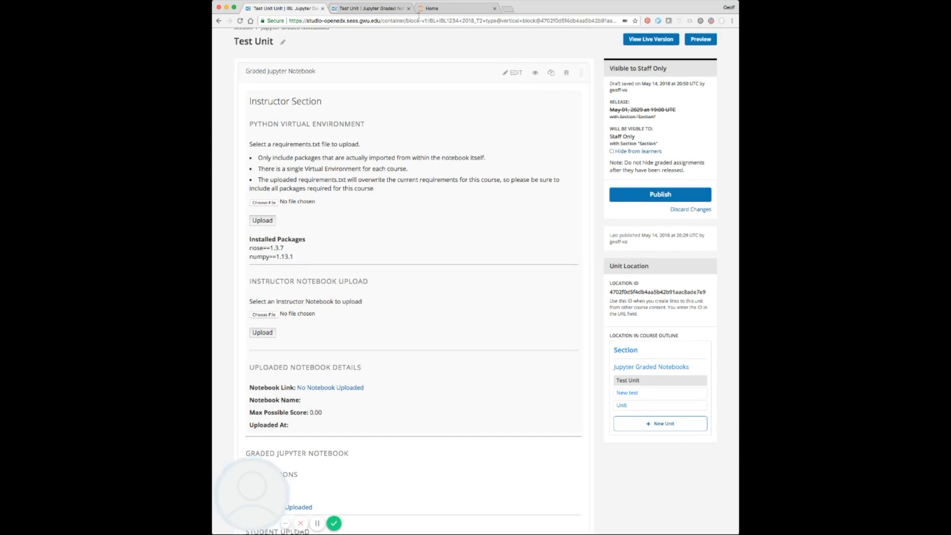
- Review problem1's Part A and Part B solutions and autograder test cells in Jupyter
click(456, 8)
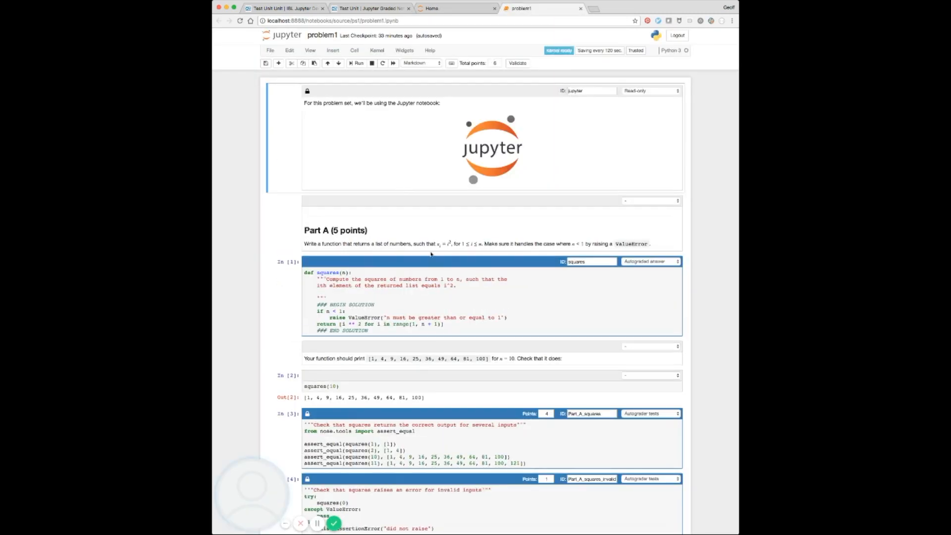
scroll(down, 3)
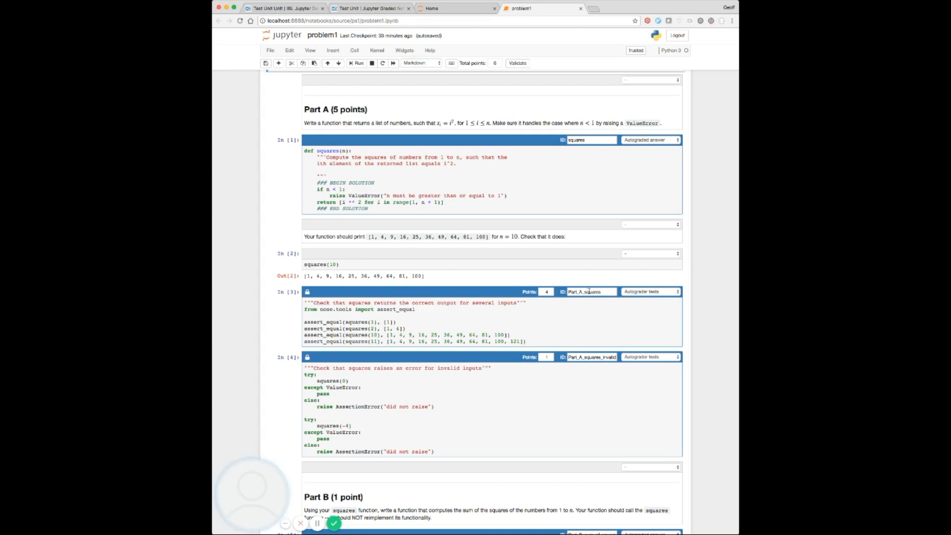
mouse_move(389, 143)
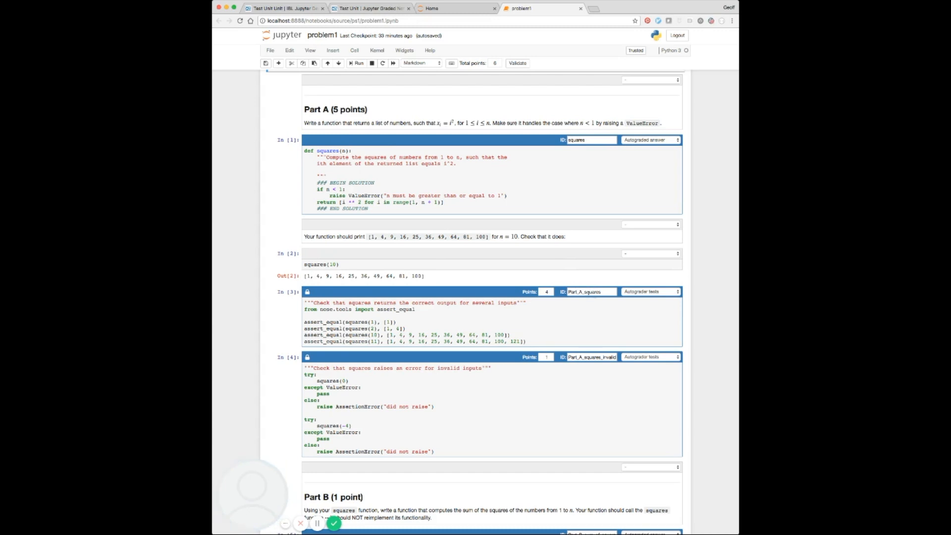
mouse_move(514, 292)
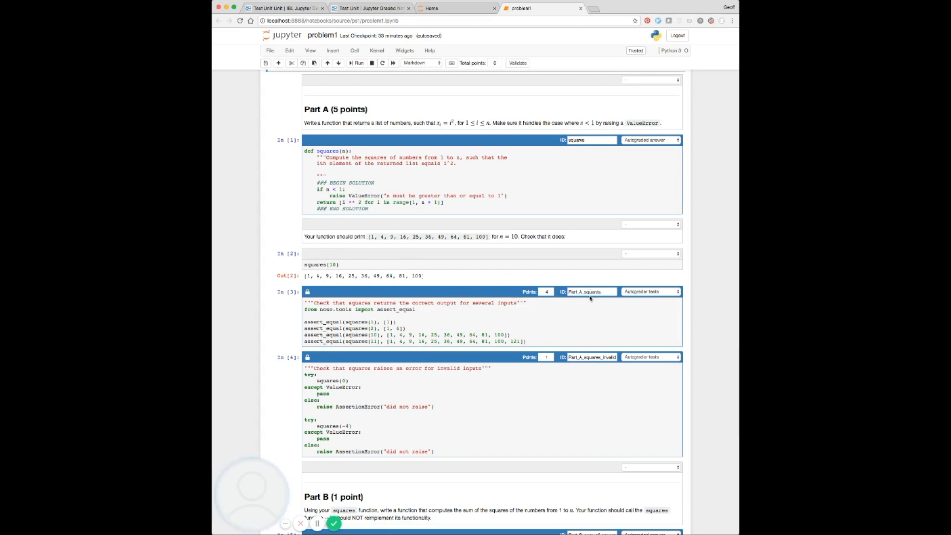
scroll(down, 3)
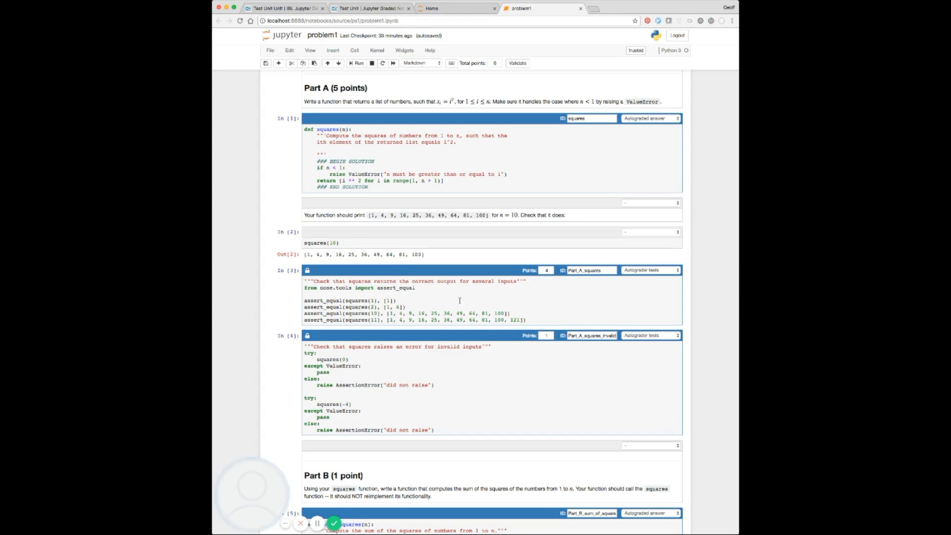
scroll(down, 3)
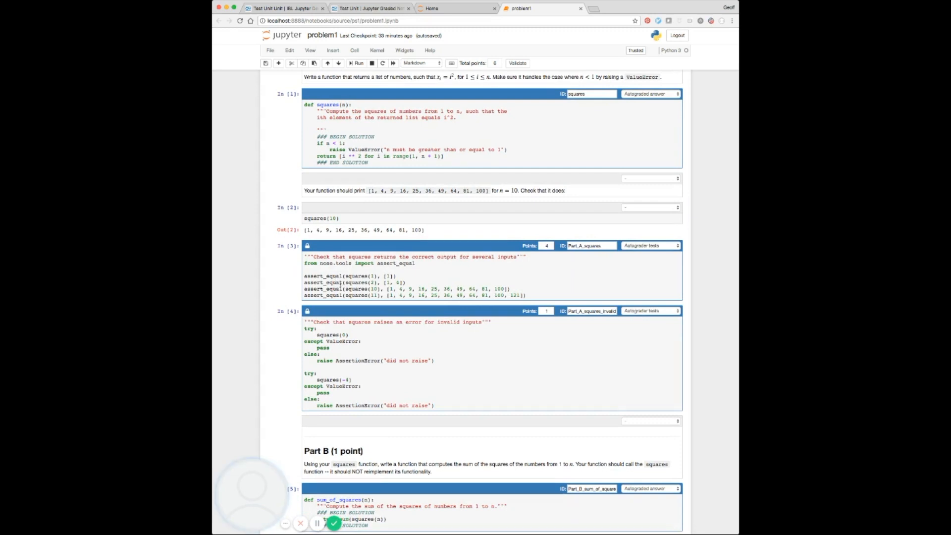
scroll(down, 3)
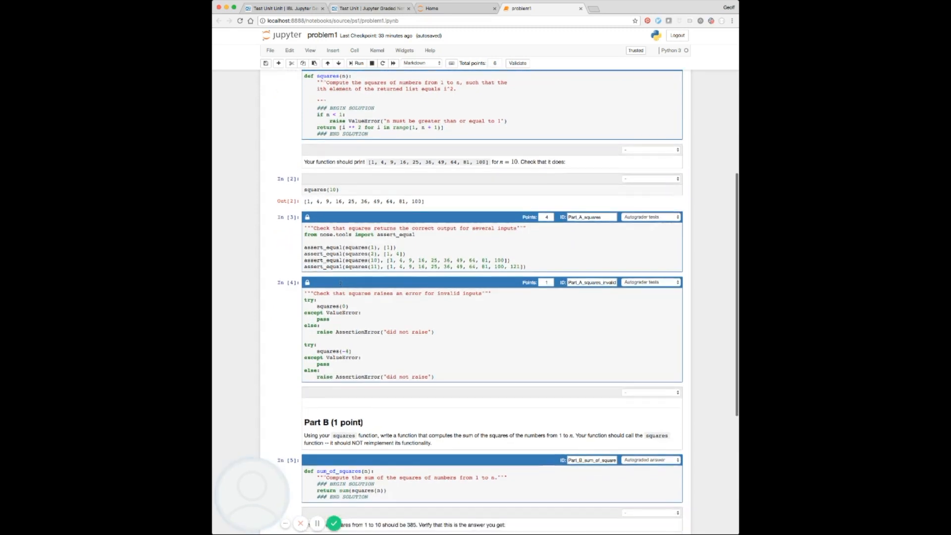
scroll(down, 3)
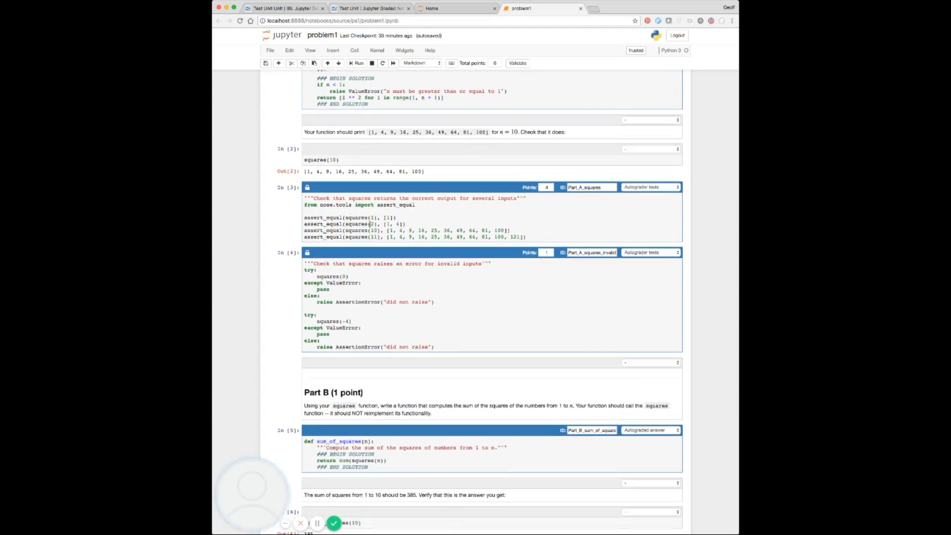
scroll(down, 3)
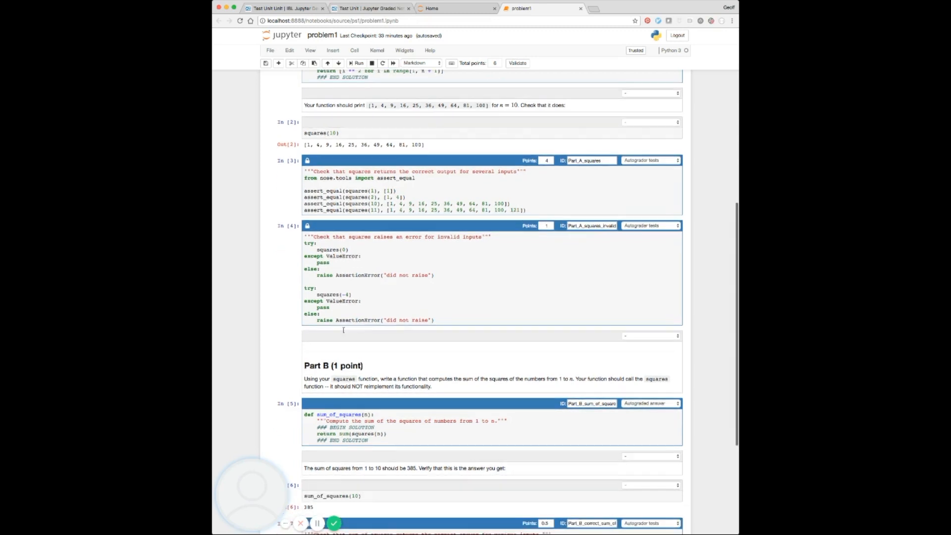
scroll(up, 3)
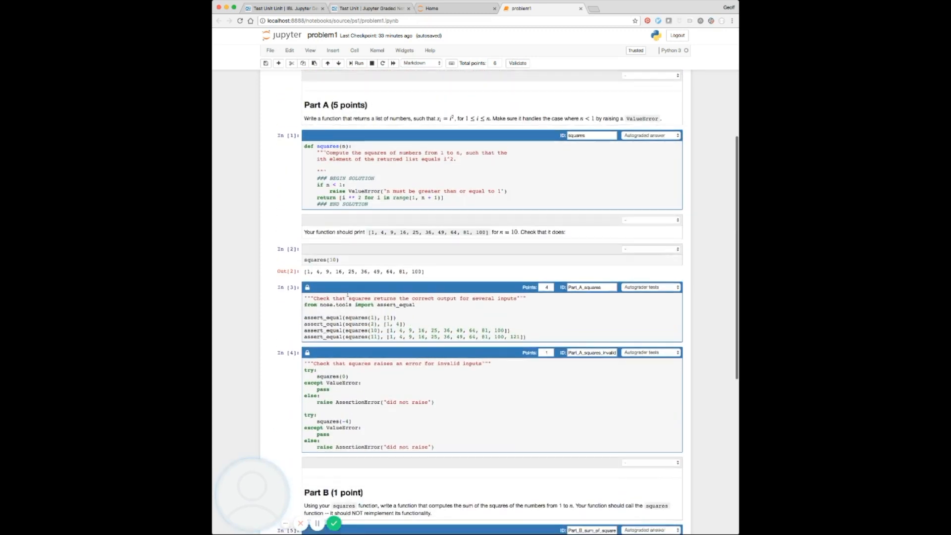
scroll(down, 3)
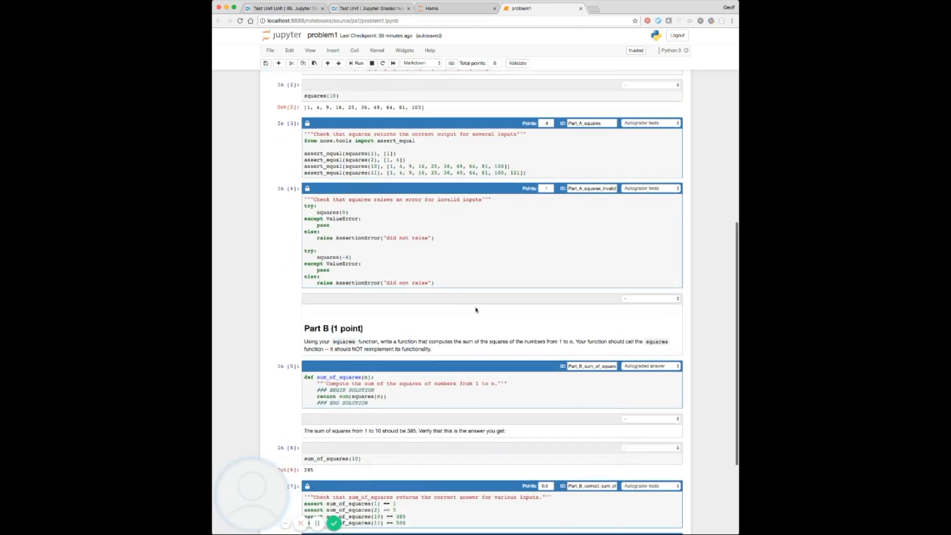
scroll(down, 3)
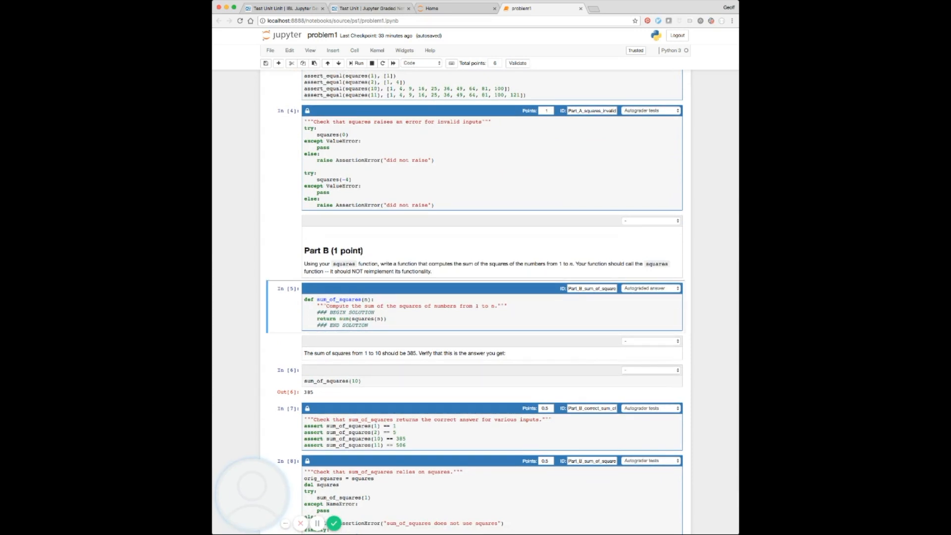
mouse_move(451, 139)
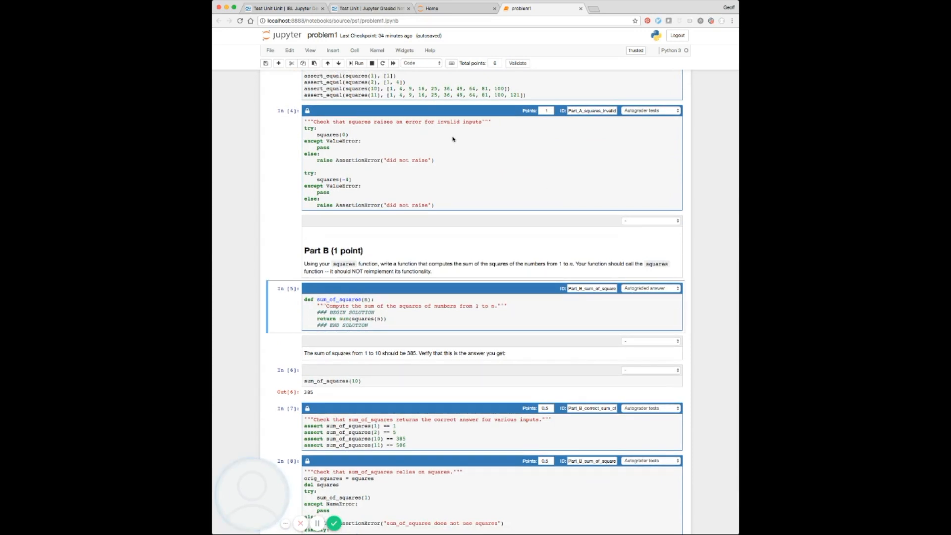
click(270, 51)
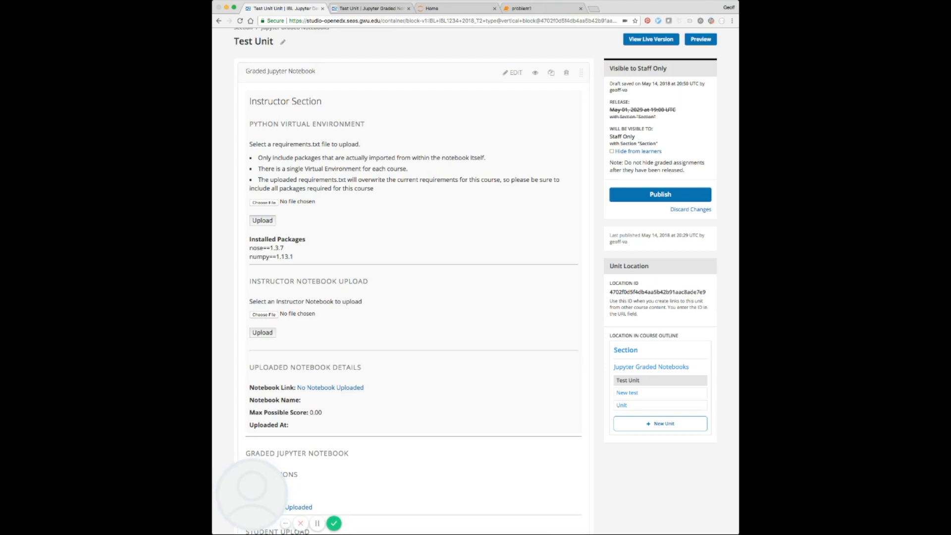
- Upload problem1.ipynb as the instructor notebook, giving a 6.00 maximum score
click(264, 314)
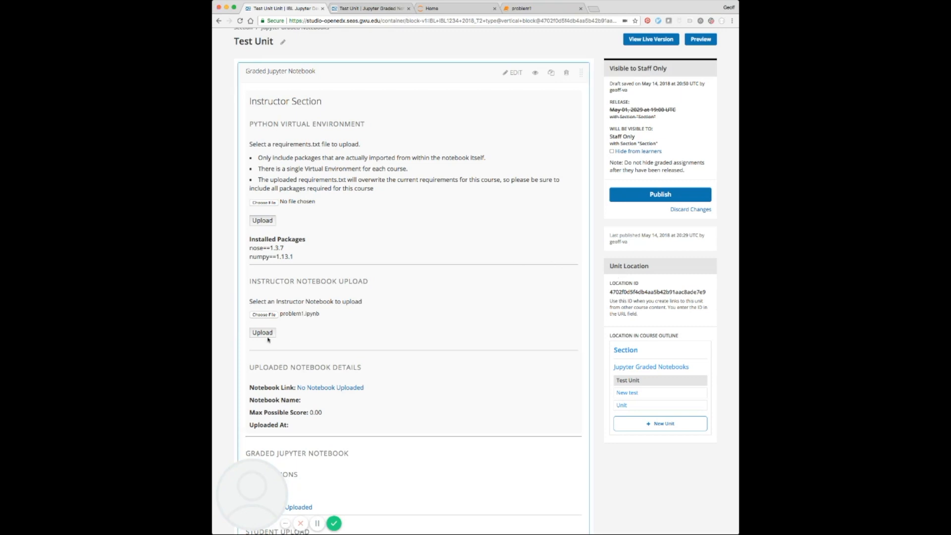
click(262, 331)
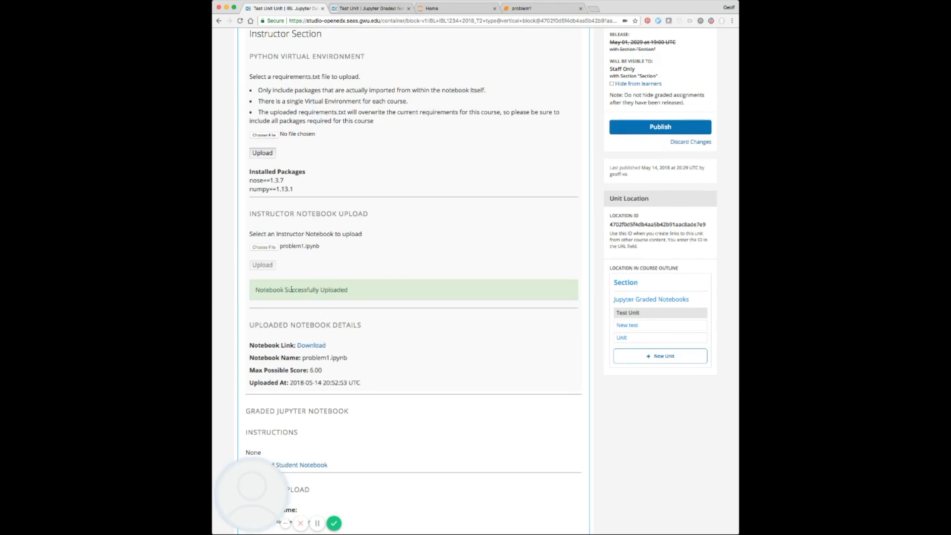
scroll(down, 3)
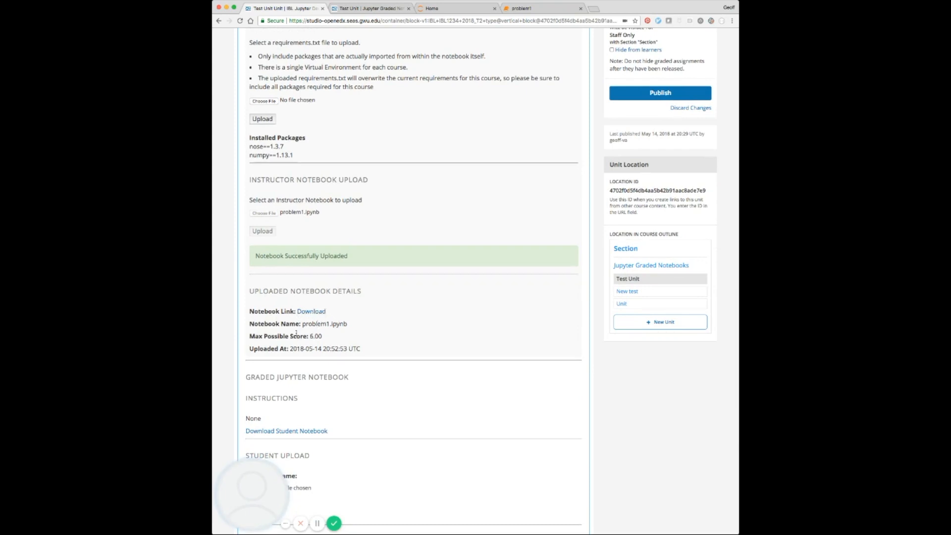
double_click(316, 336)
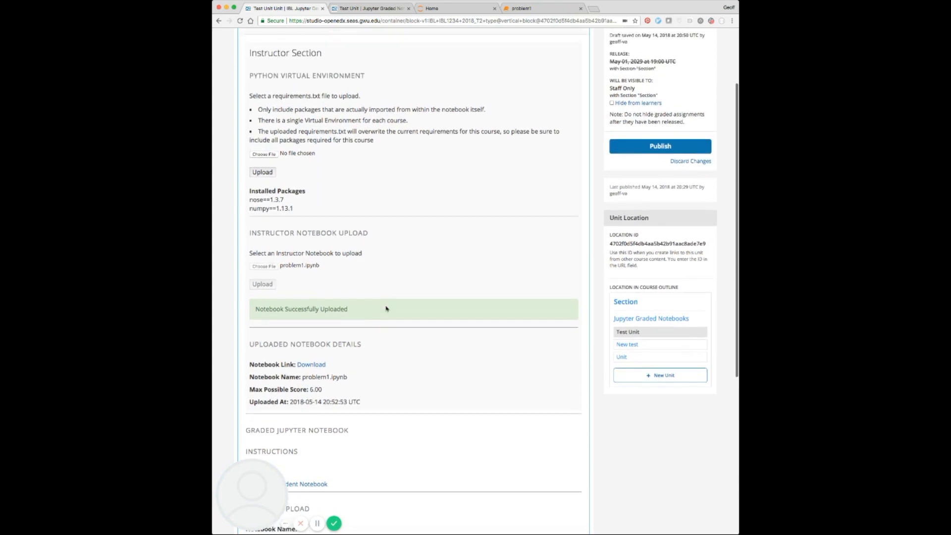
scroll(up, 3)
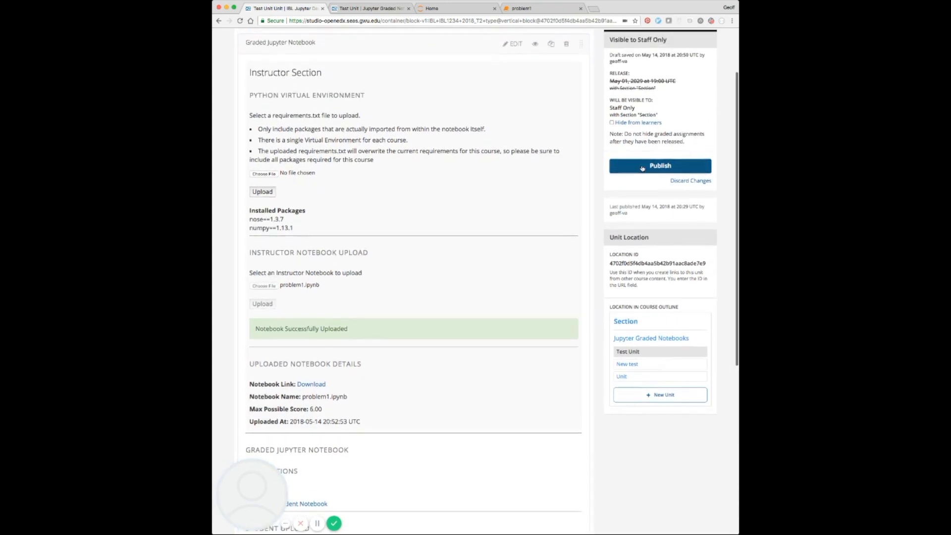
- Download the problem1.ipynb student notebook from the Test Unit in the LMS
click(370, 8)
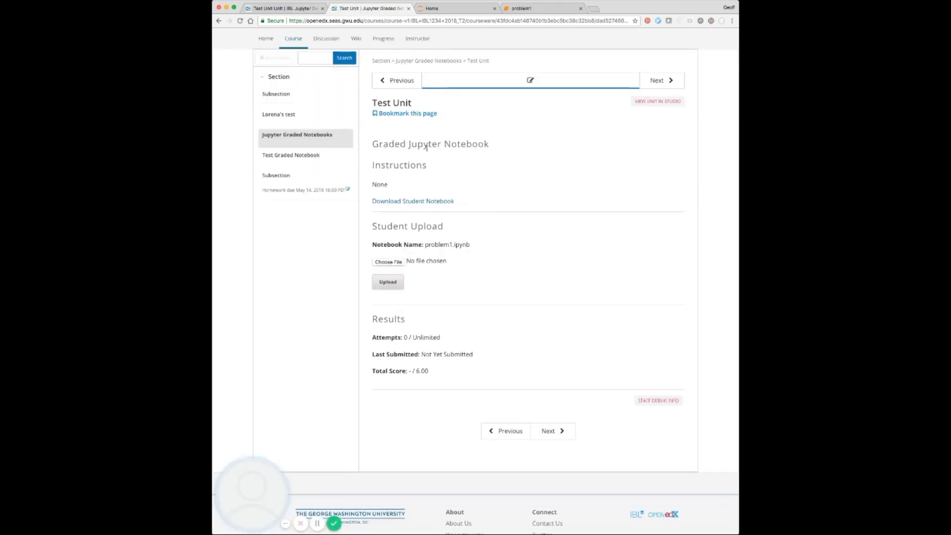
mouse_move(408, 209)
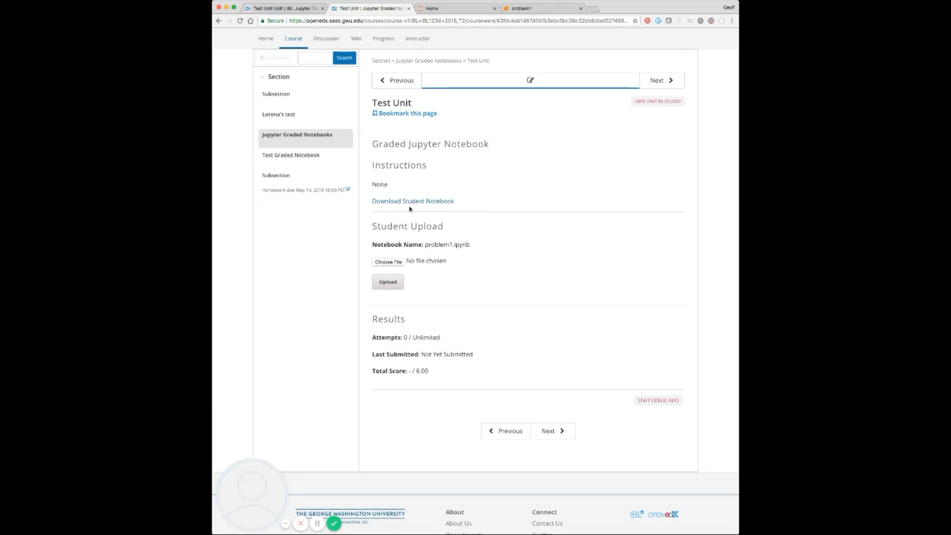
mouse_move(391, 205)
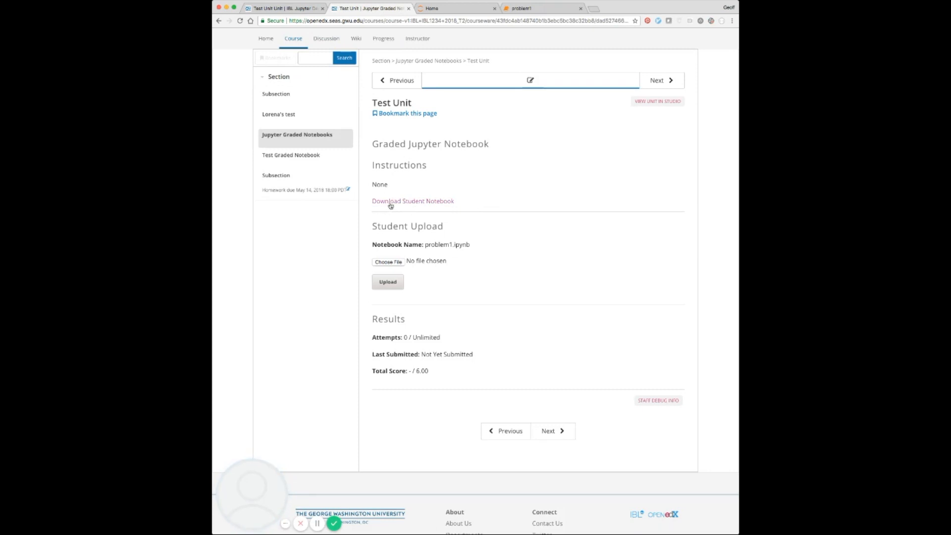
click(413, 201)
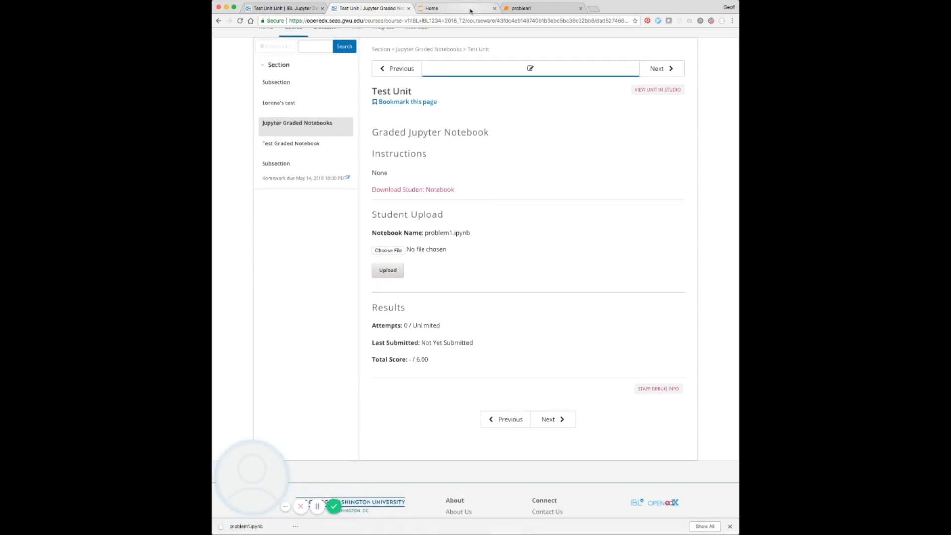
- Open the student copy of problem1.ipynb from the student_source folder
click(455, 8)
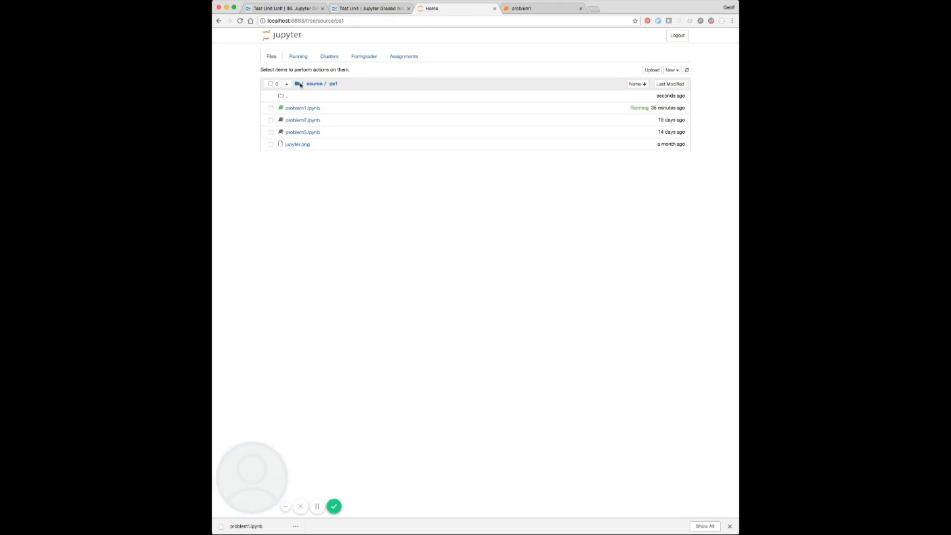
click(298, 84)
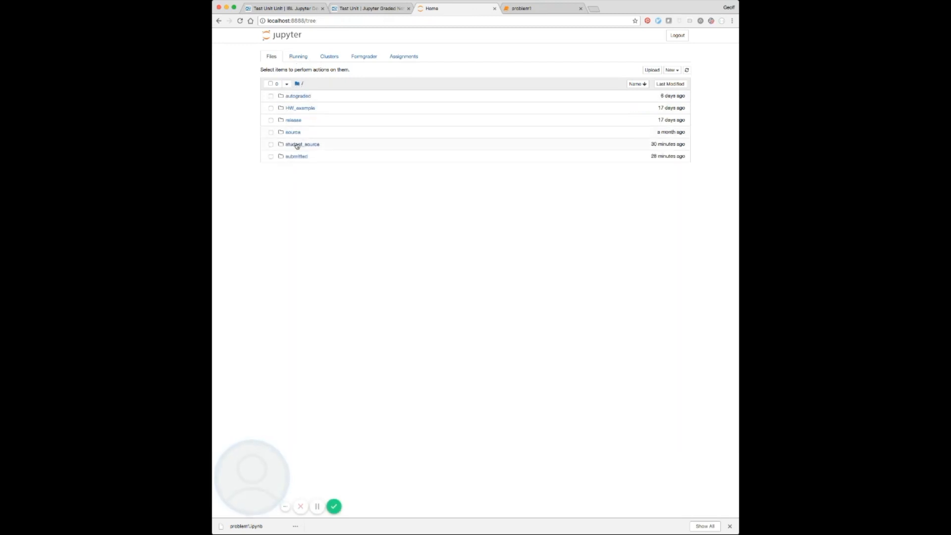
click(302, 144)
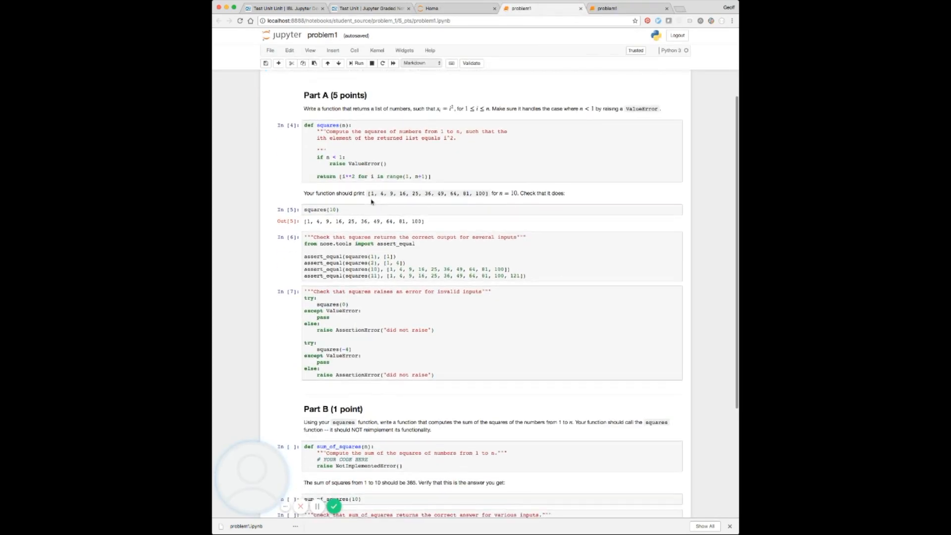
scroll(down, 3)
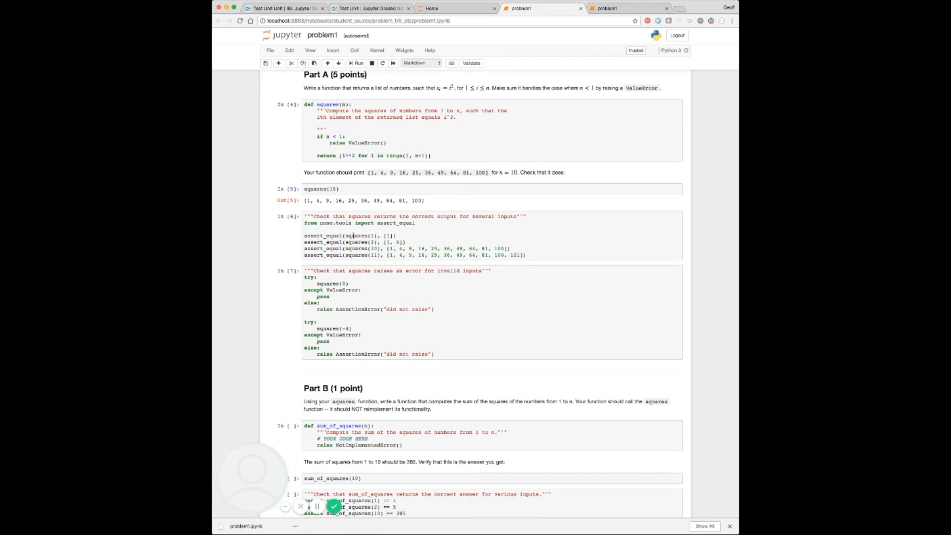
- Run the Part A squares cells and save the notebook
click(358, 63)
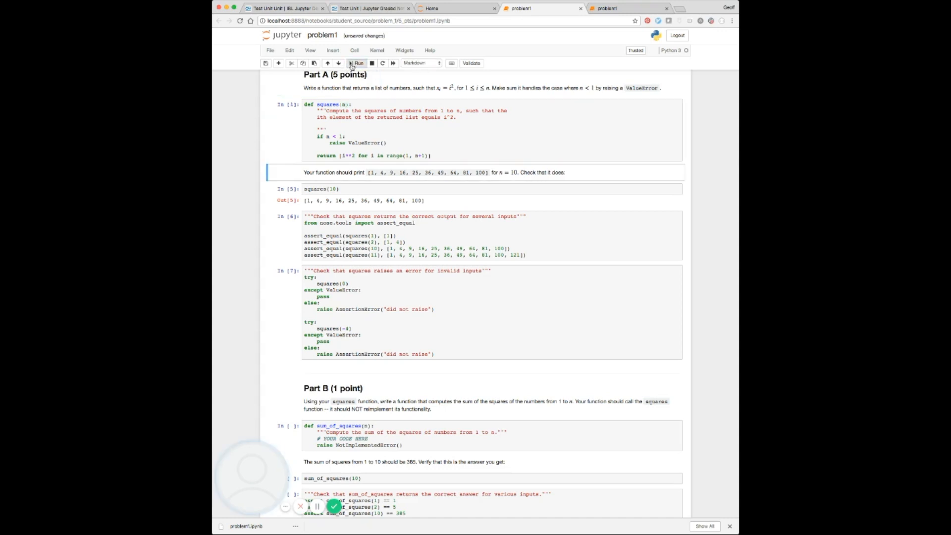
click(357, 63)
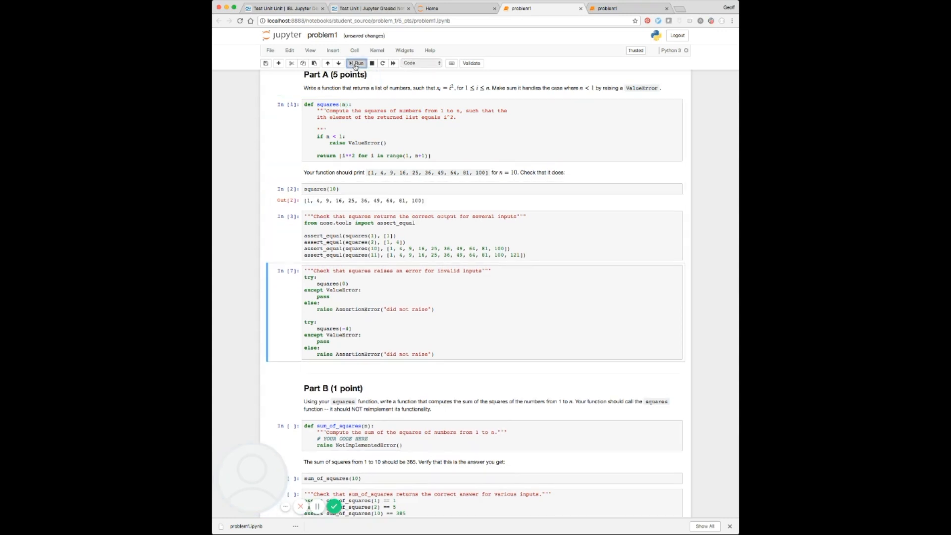
click(270, 49)
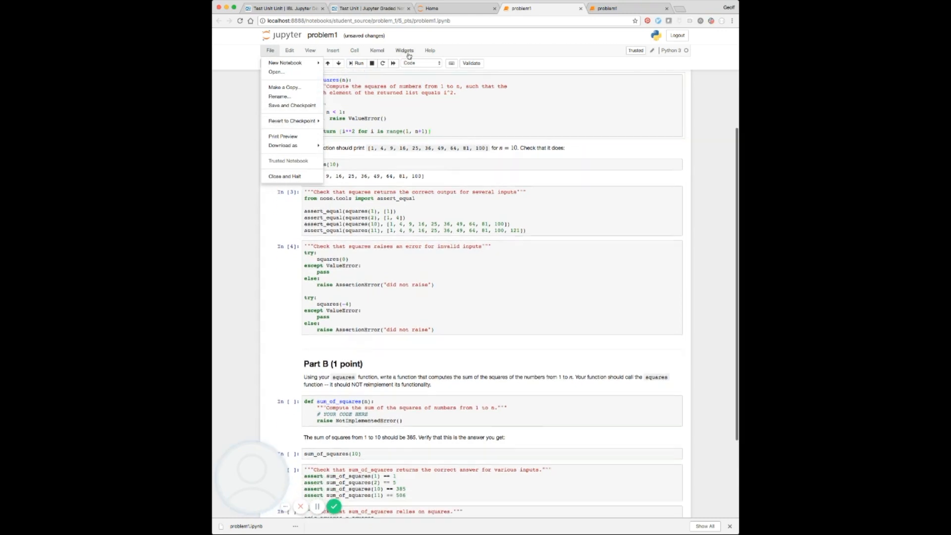
click(370, 8)
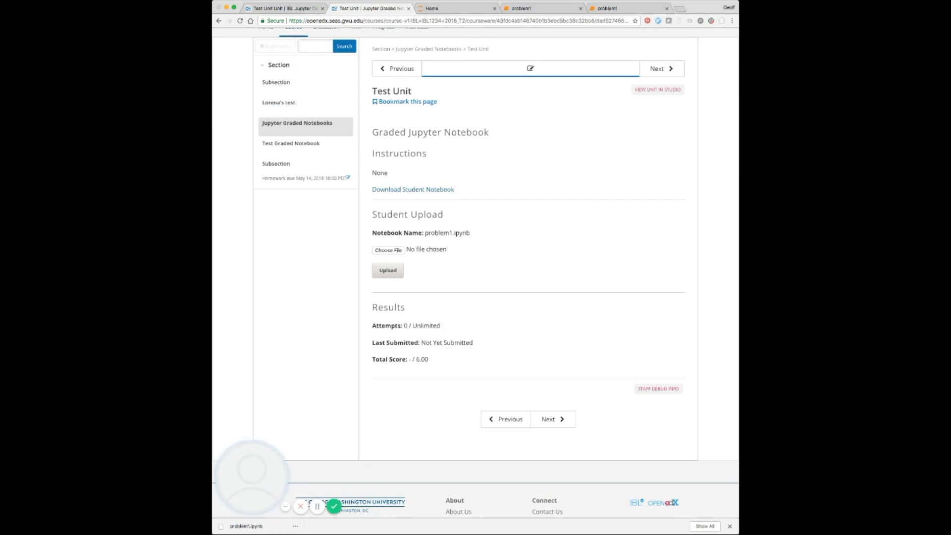
- Submit problem1.ipynb and review the 5.00/6.00 score with both Part B tests at 0
click(386, 270)
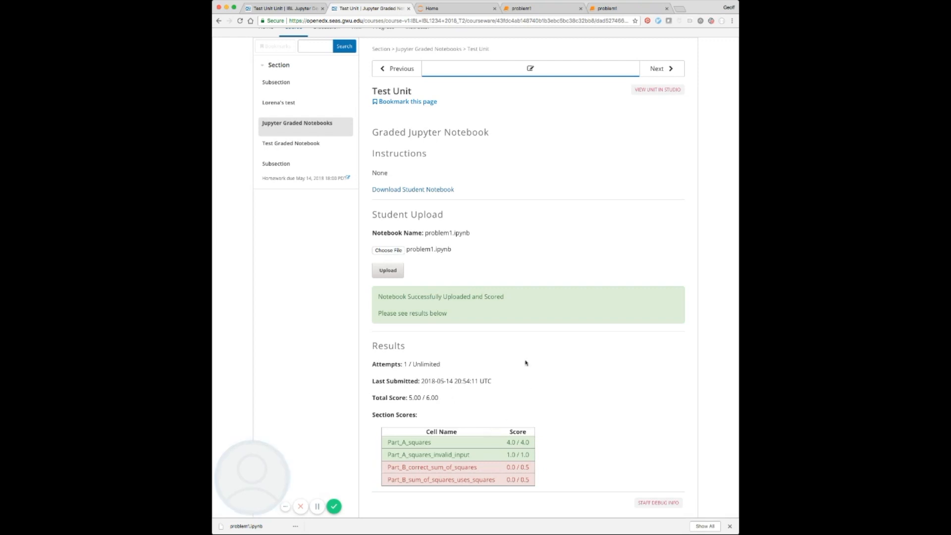
scroll(down, 3)
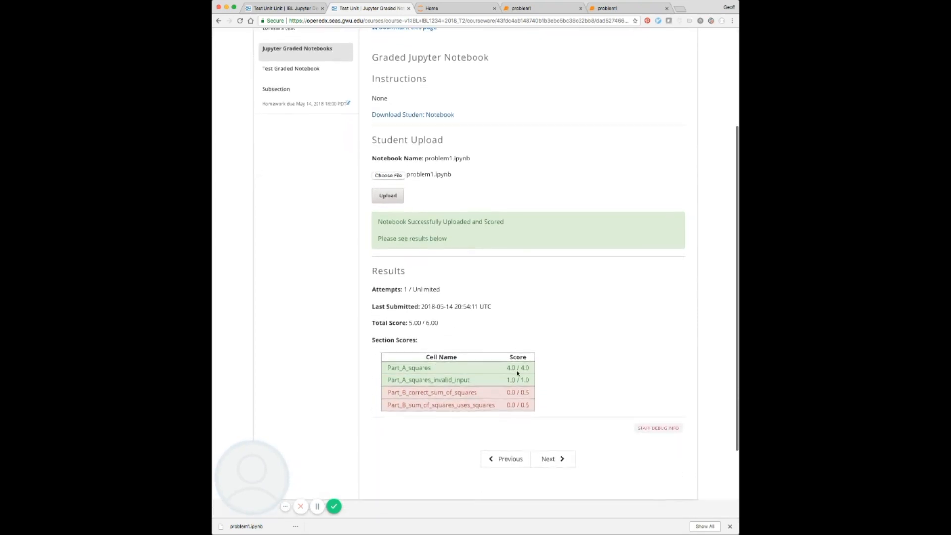
scroll(up, 3)
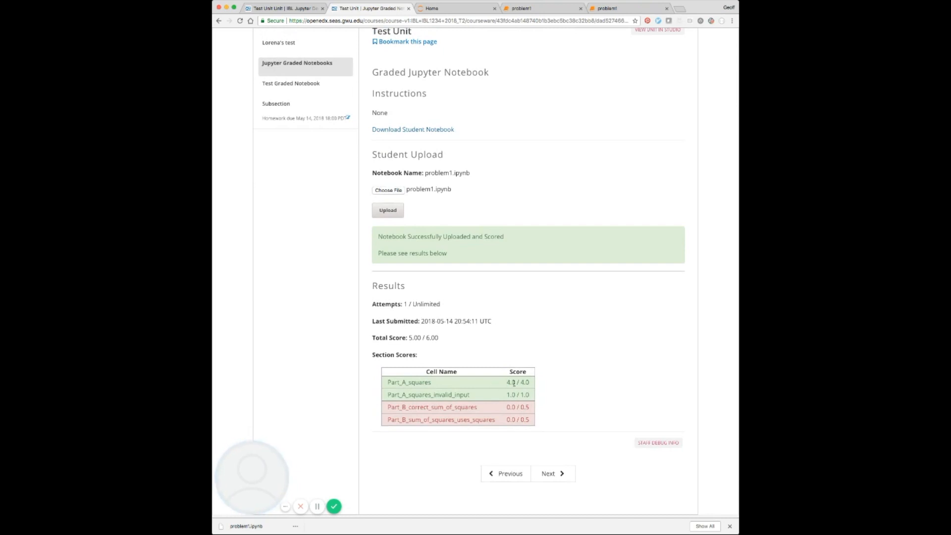
mouse_move(412, 381)
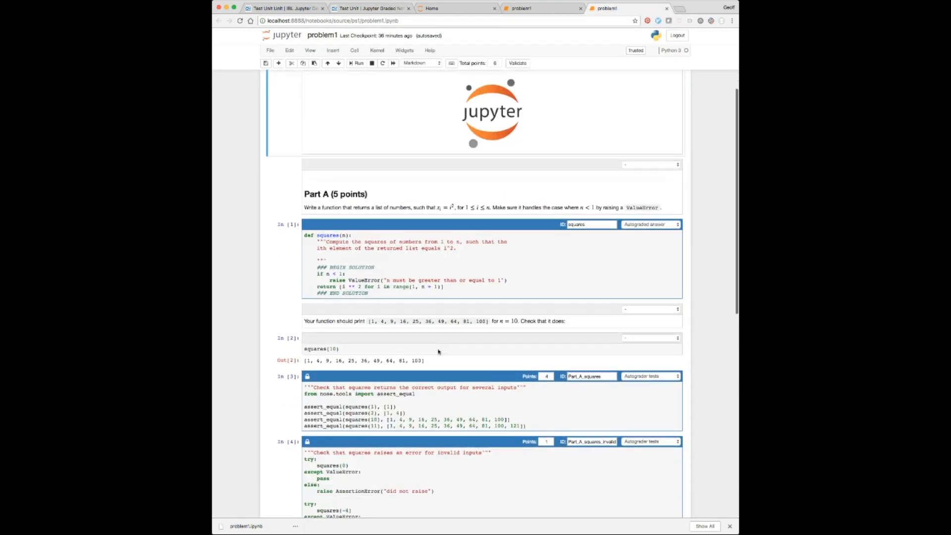
- View the instructor problem1's Part B tests, then return to the student copy
scroll(down, 3)
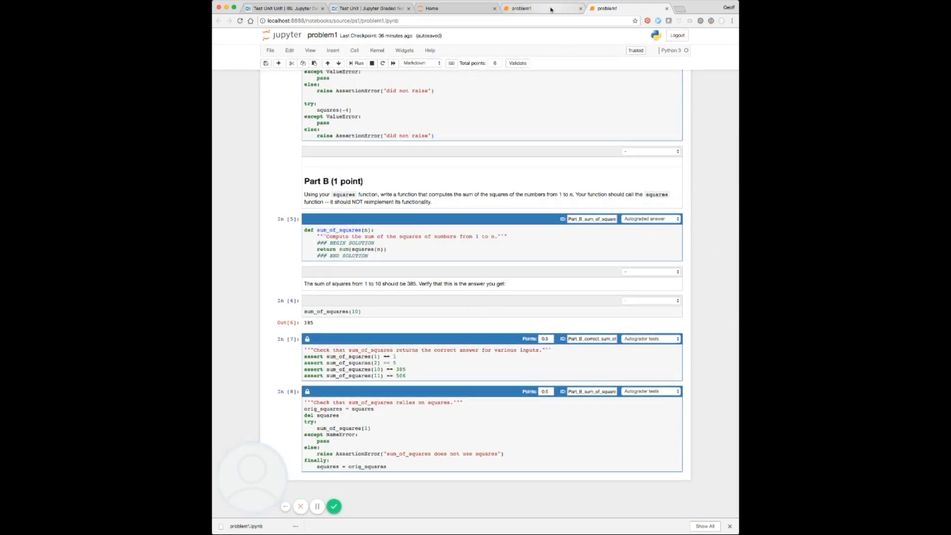
click(270, 50)
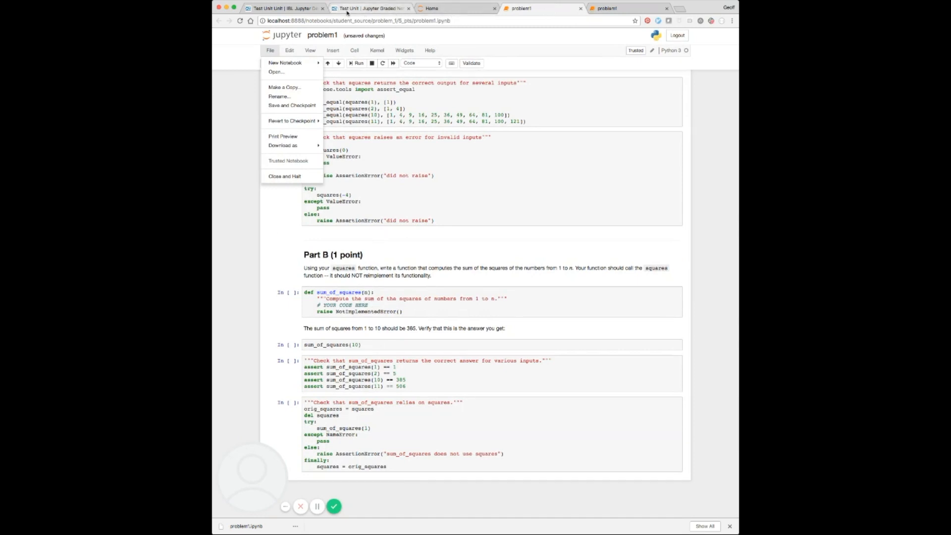
- Check Progress showing Jupyter Graded Notebooks at 5/6 (83%), then return to the unit
click(370, 8)
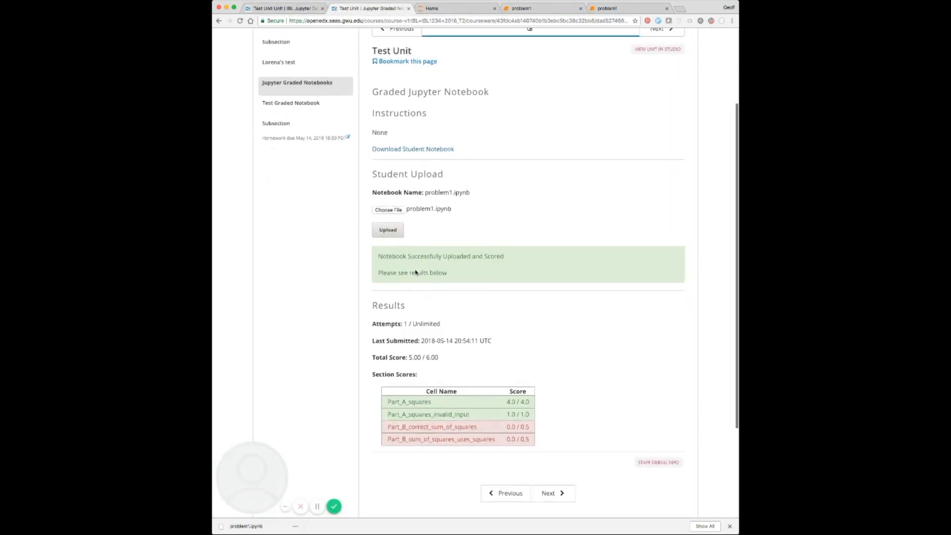
scroll(up, 3)
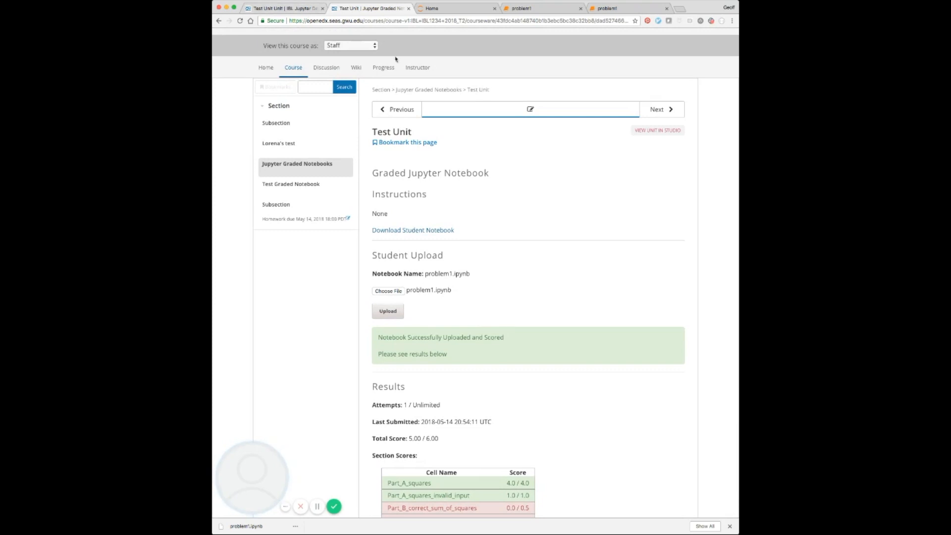
click(383, 67)
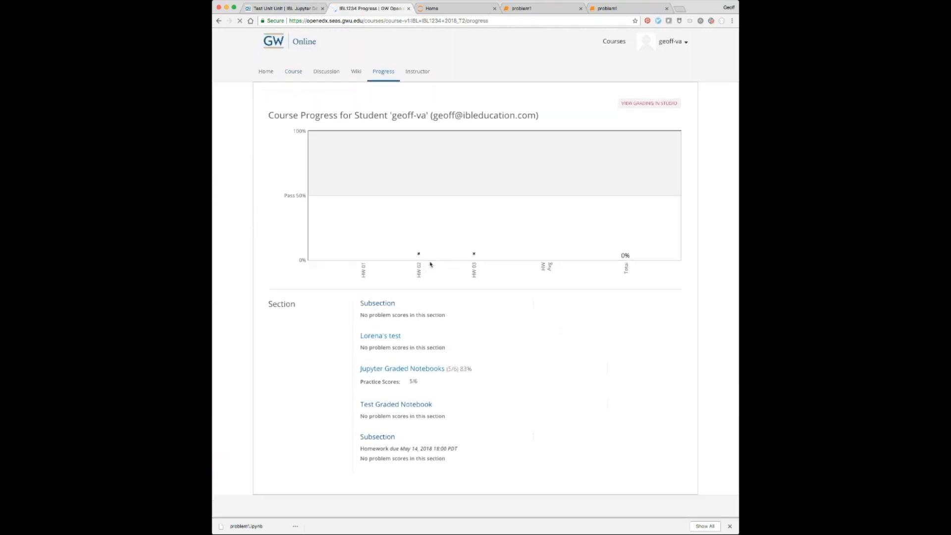
scroll(down, 3)
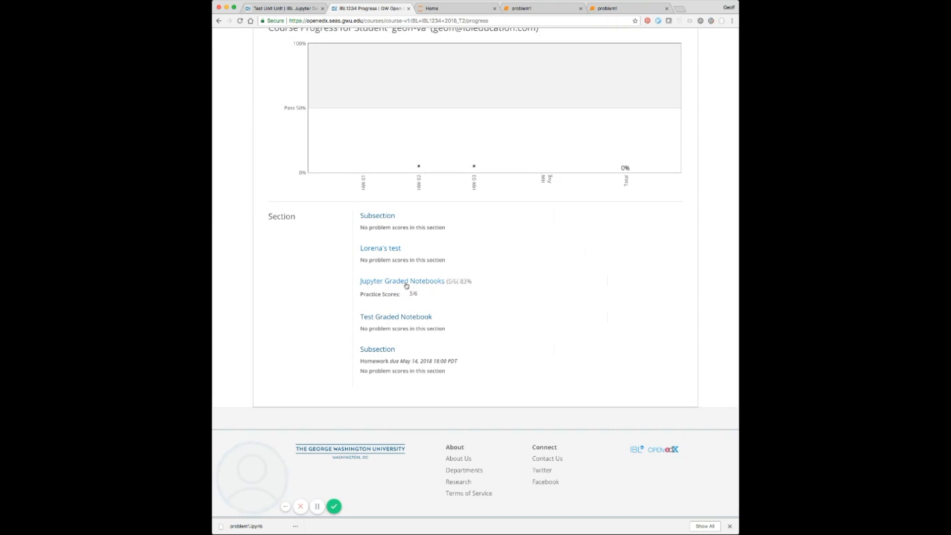
click(402, 281)
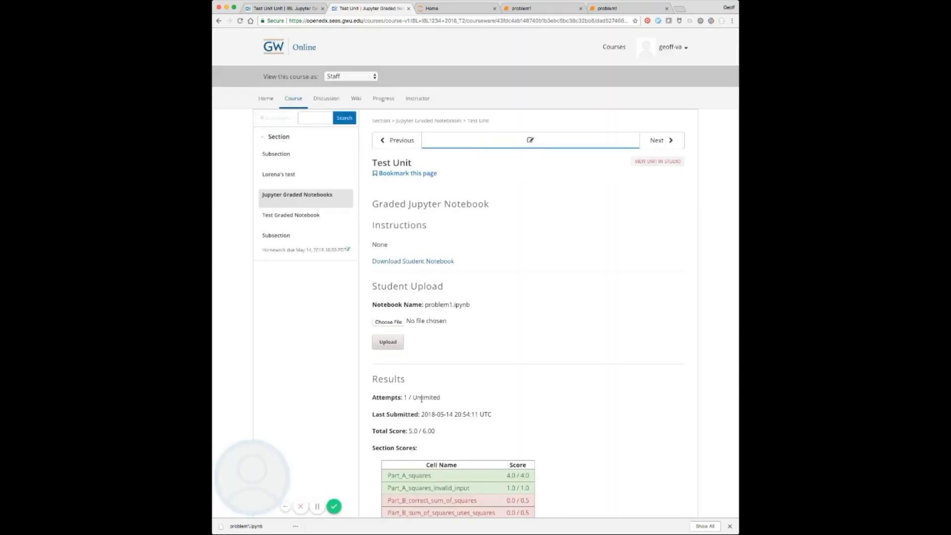
scroll(down, 3)
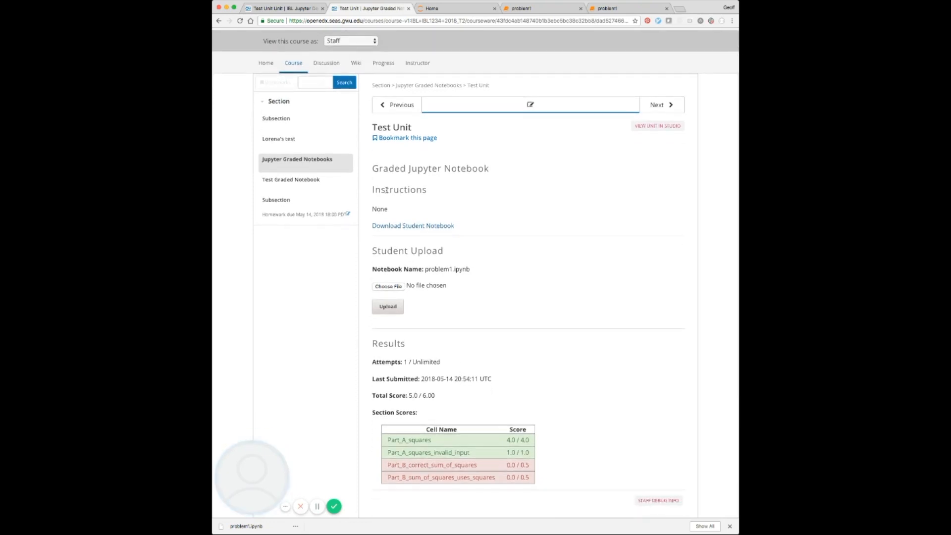
- Rename the notebook component 'My Notebook' and start typing 'Additional instructions' as student instructions
click(657, 125)
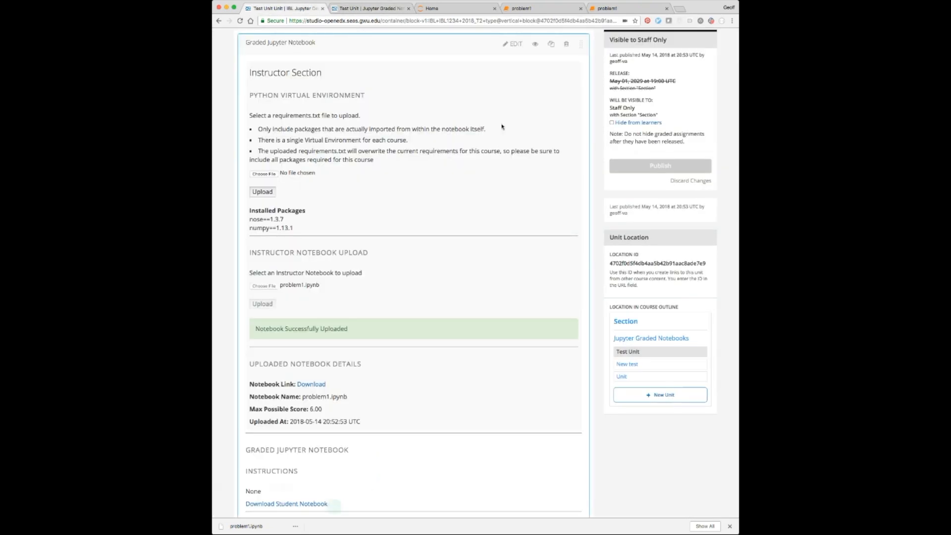
scroll(up, 3)
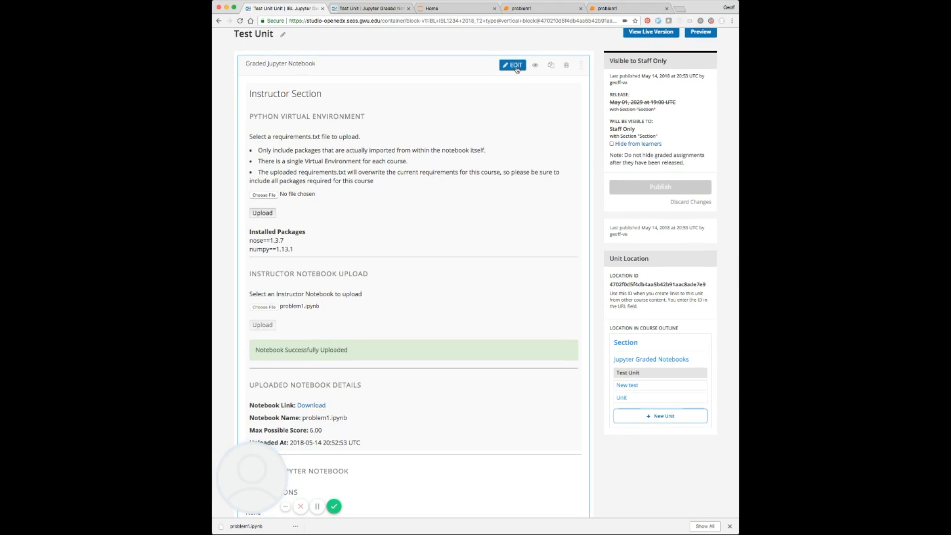
click(512, 65)
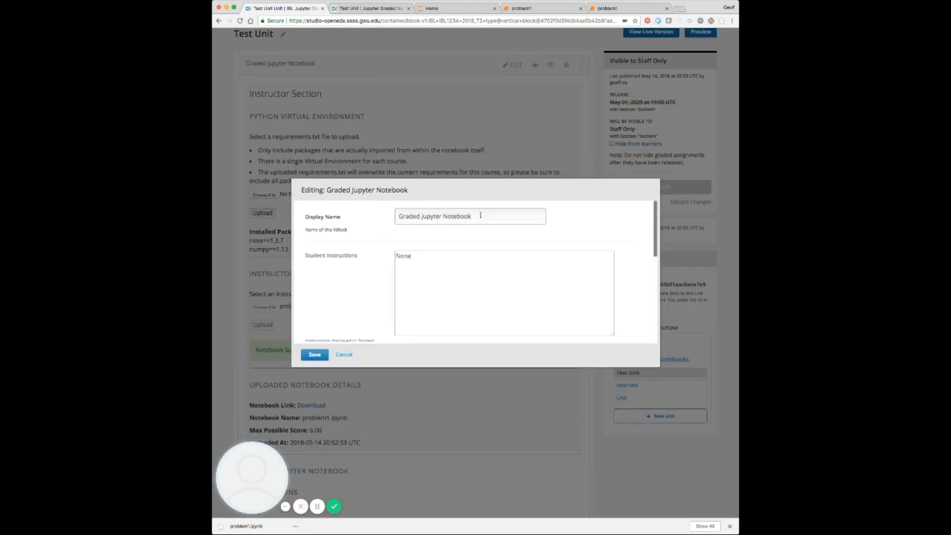
triple_click(471, 216)
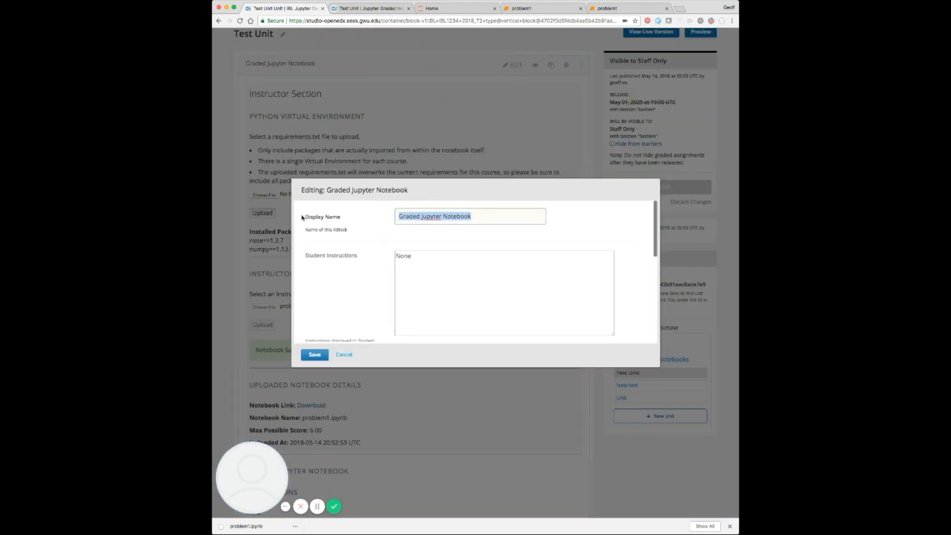
text(My Notebook)
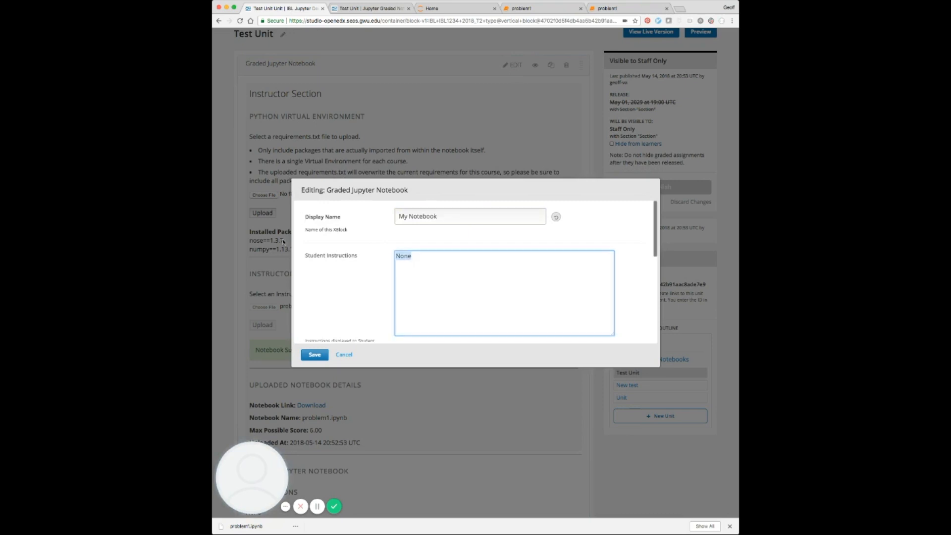
text(A)
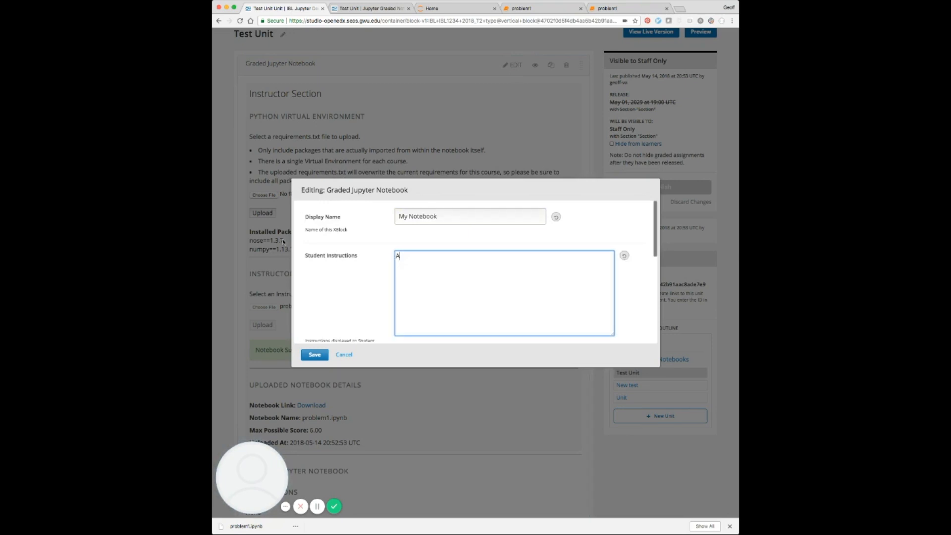
text(dditional instructio)
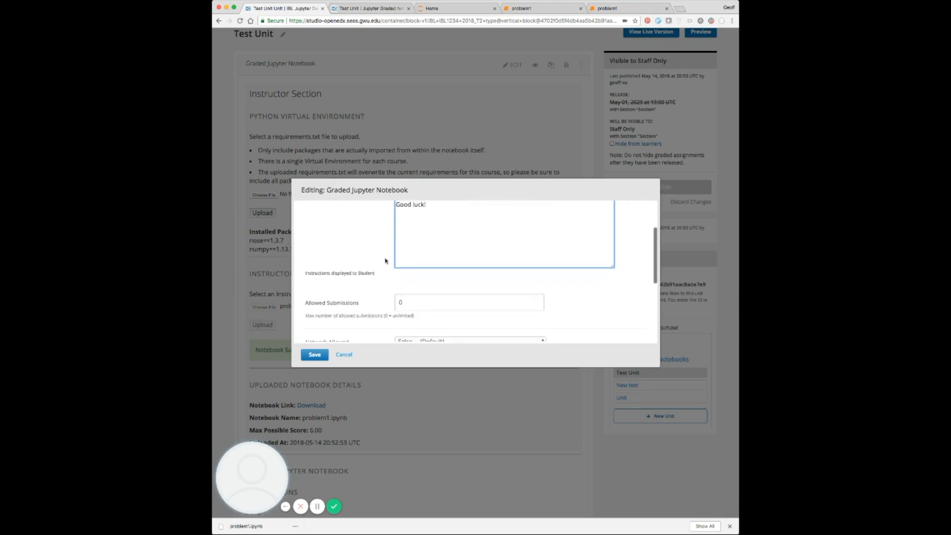
- Set Allowed Submissions to 2, keeping network, download, 15-second timeout and 16168-byte defaults
scroll(down, 3)
text(2)
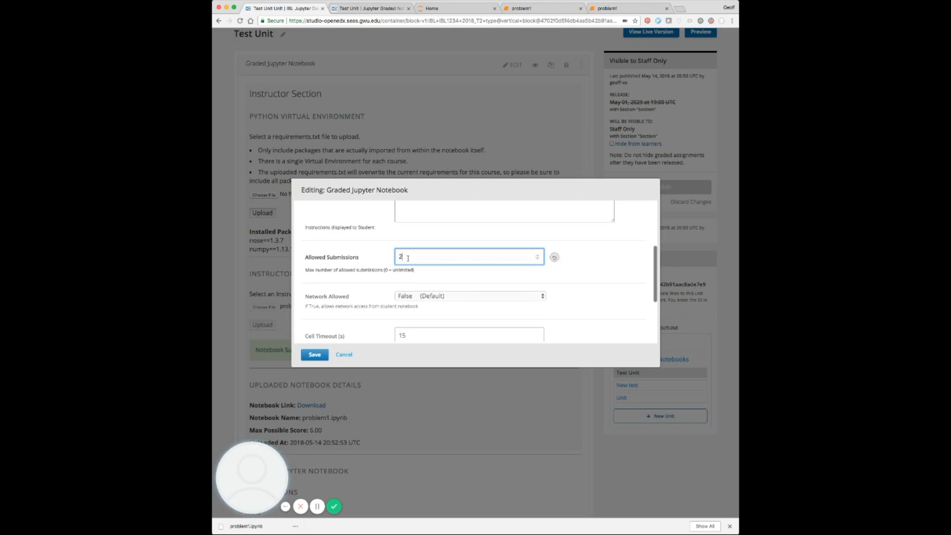
scroll(up, 3)
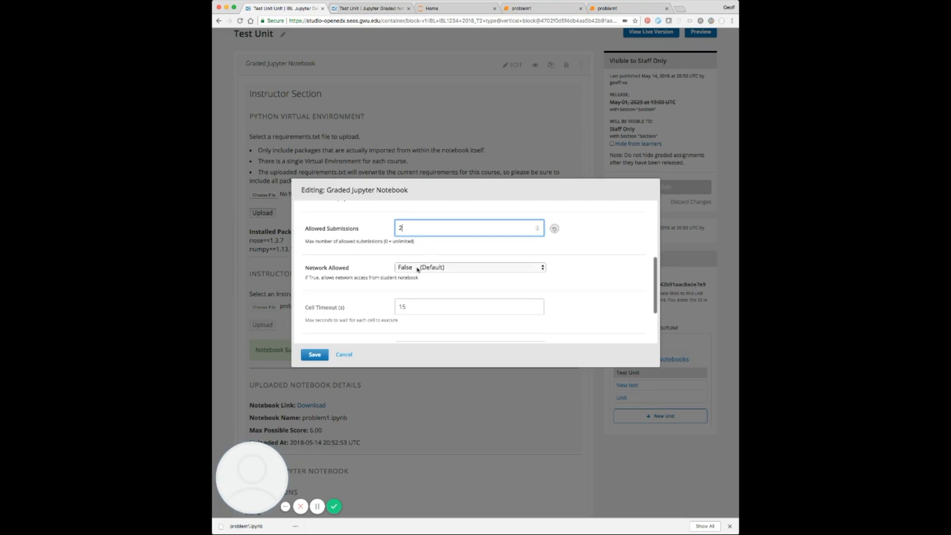
click(470, 267)
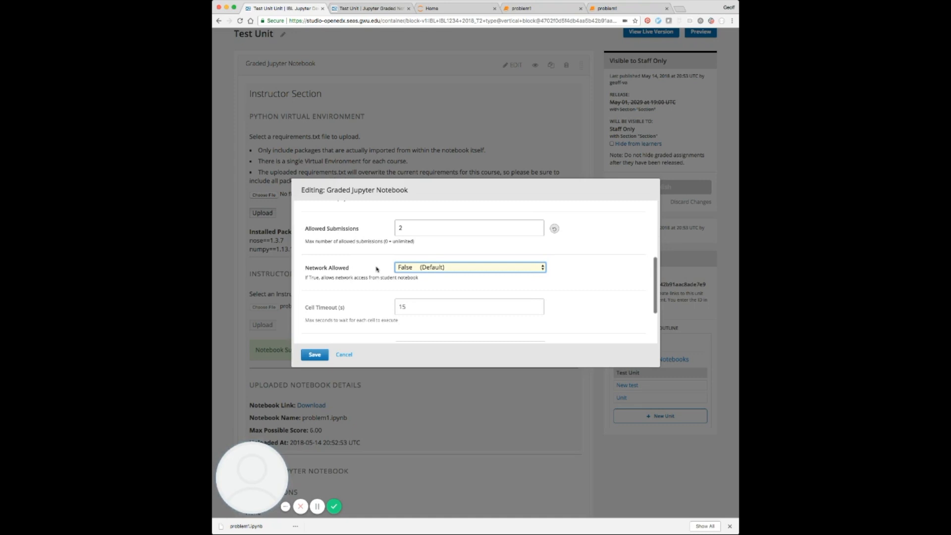
mouse_move(402, 276)
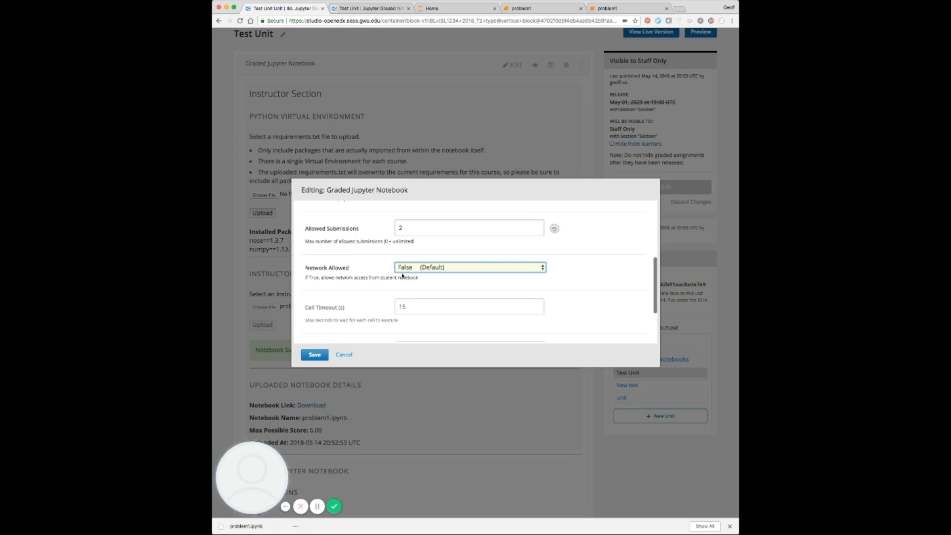
mouse_move(342, 276)
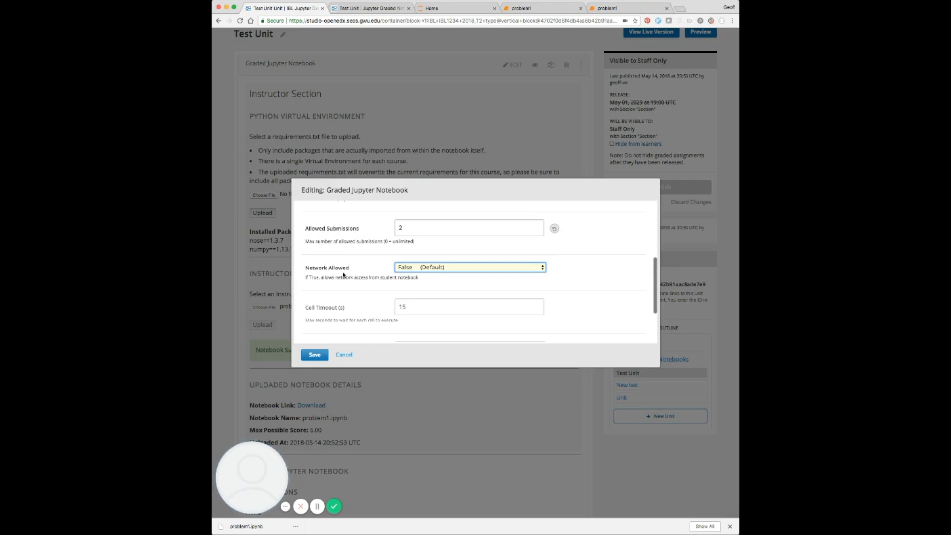
scroll(down, 3)
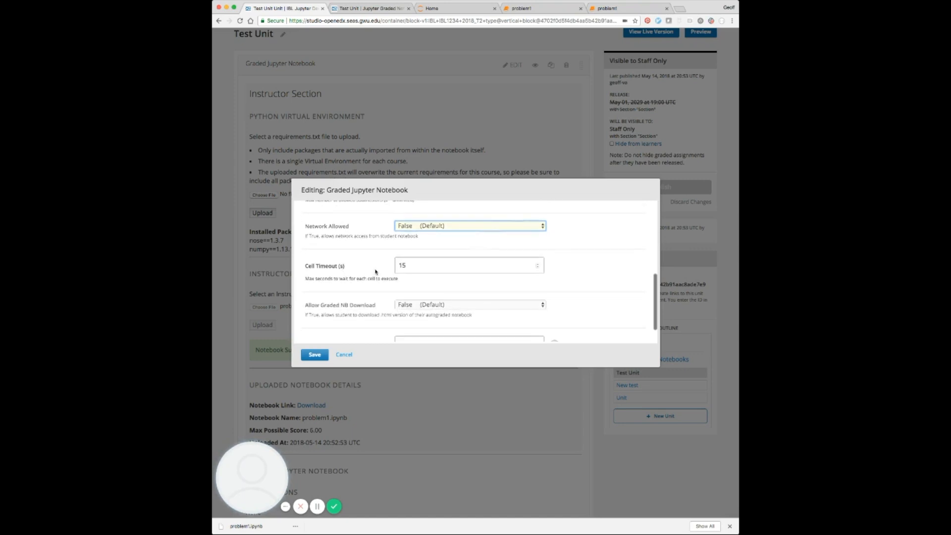
scroll(down, 3)
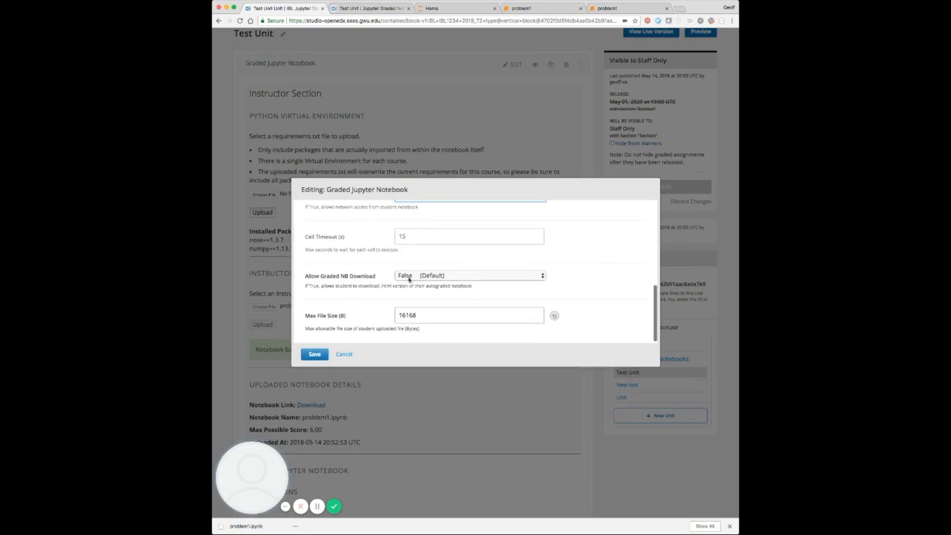
click(469, 275)
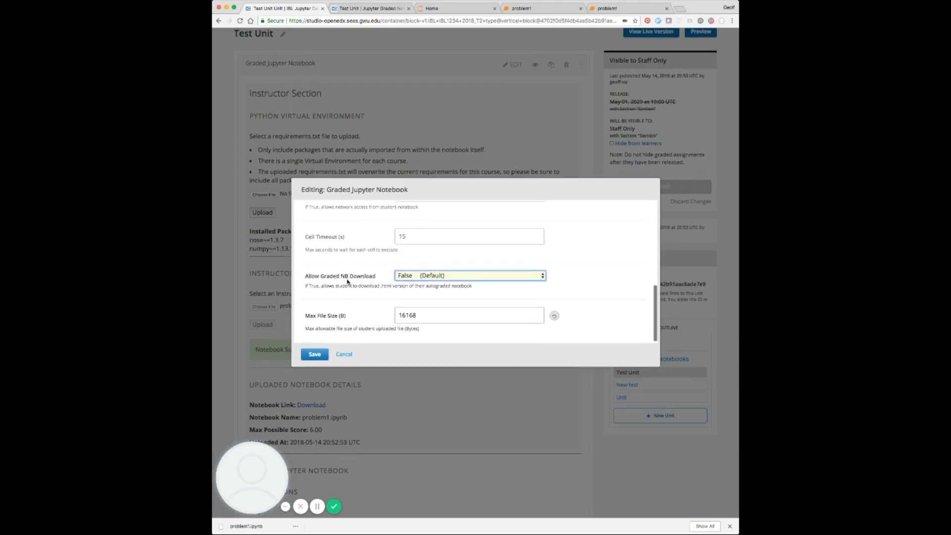
scroll(up, 3)
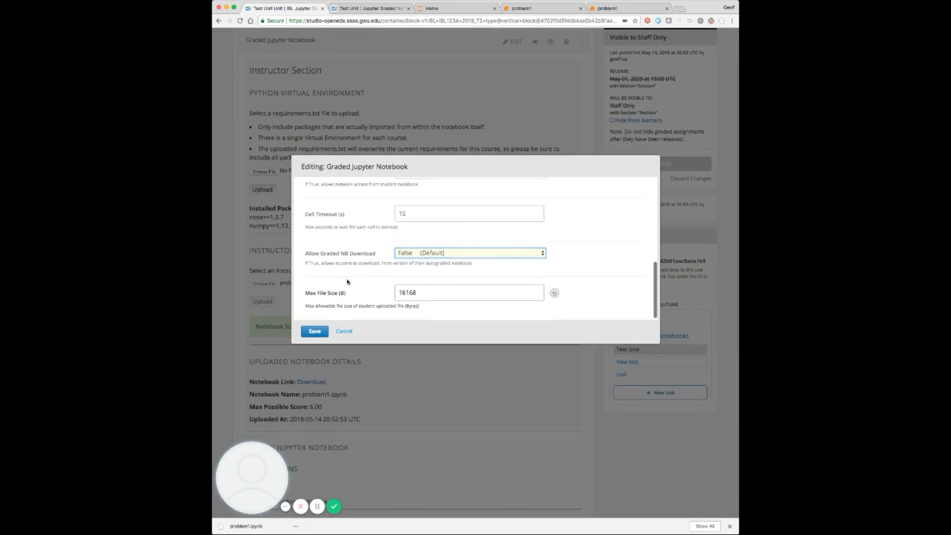
click(467, 293)
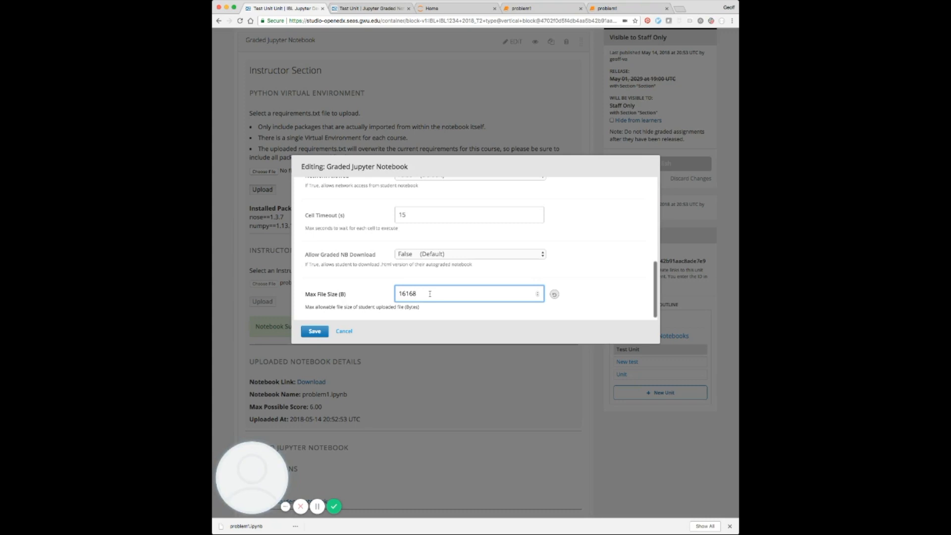
scroll(up, 3)
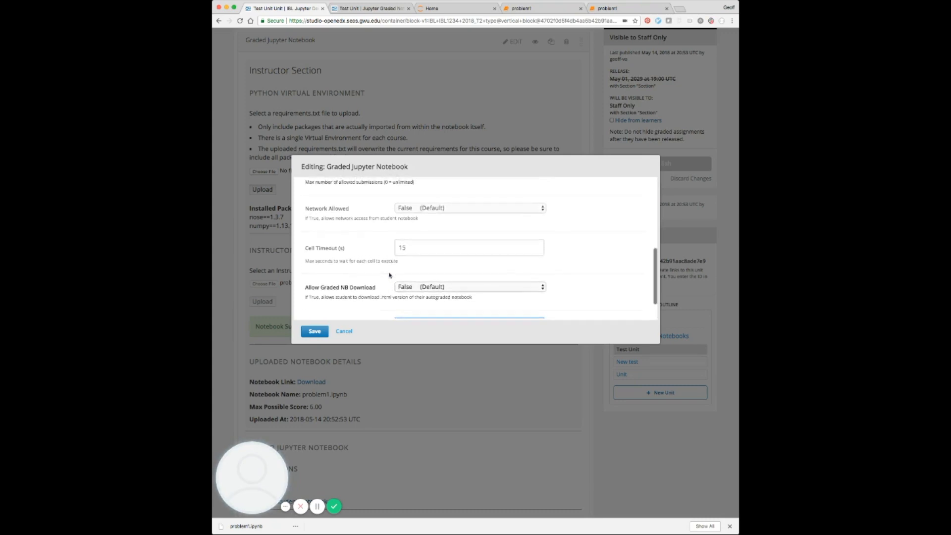
click(470, 287)
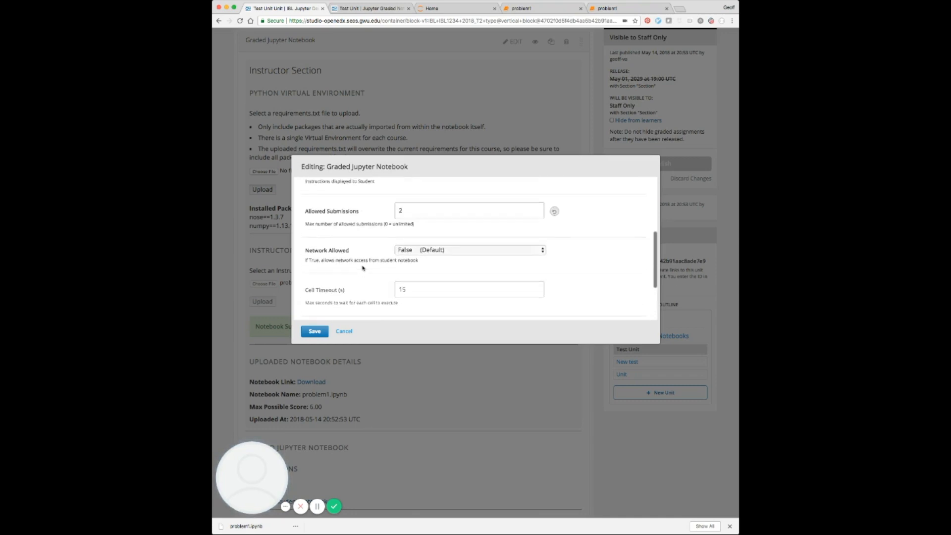
scroll(up, 3)
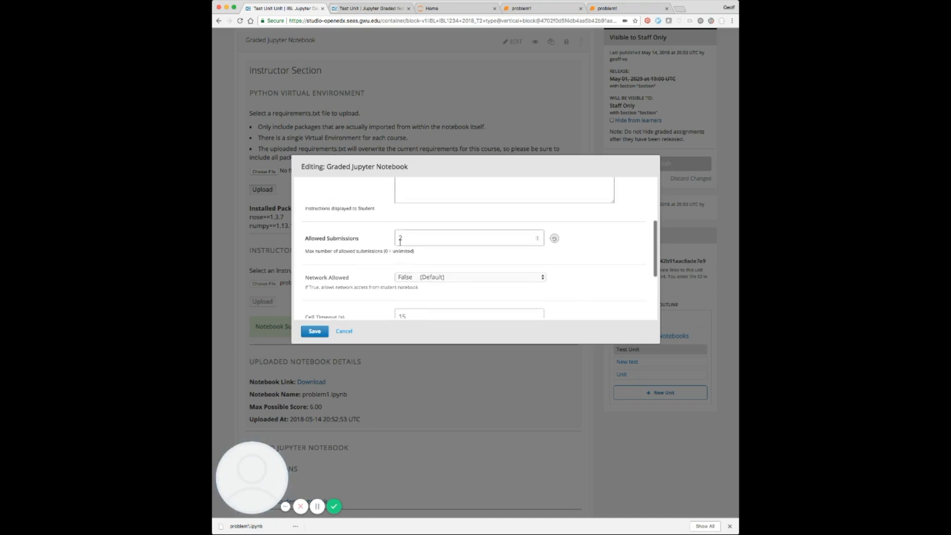
scroll(up, 3)
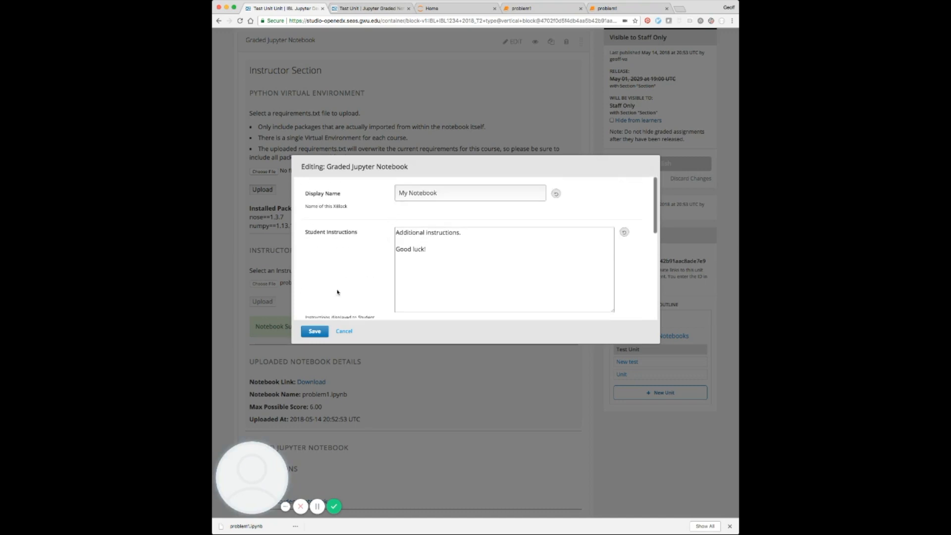
- Save and publish the notebook component, then reload the unit in the LMS
click(314, 331)
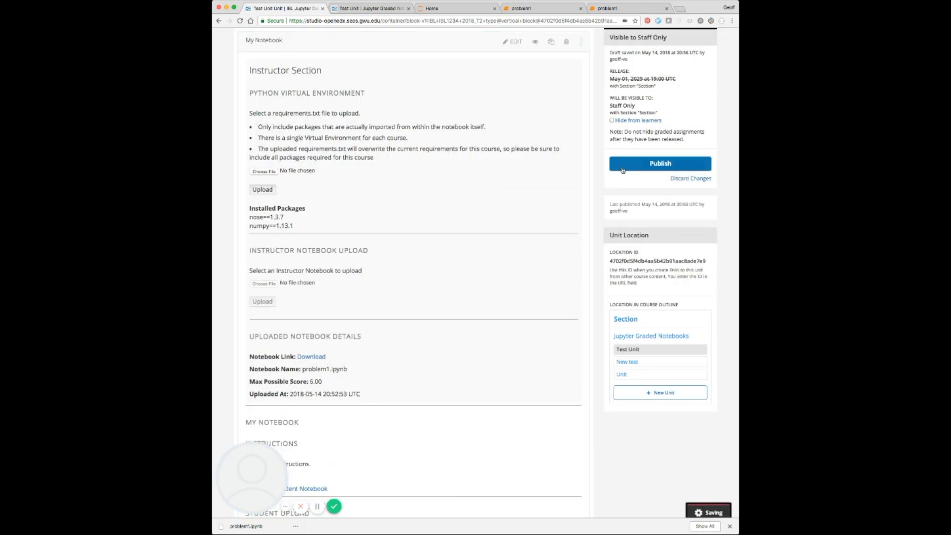
click(660, 163)
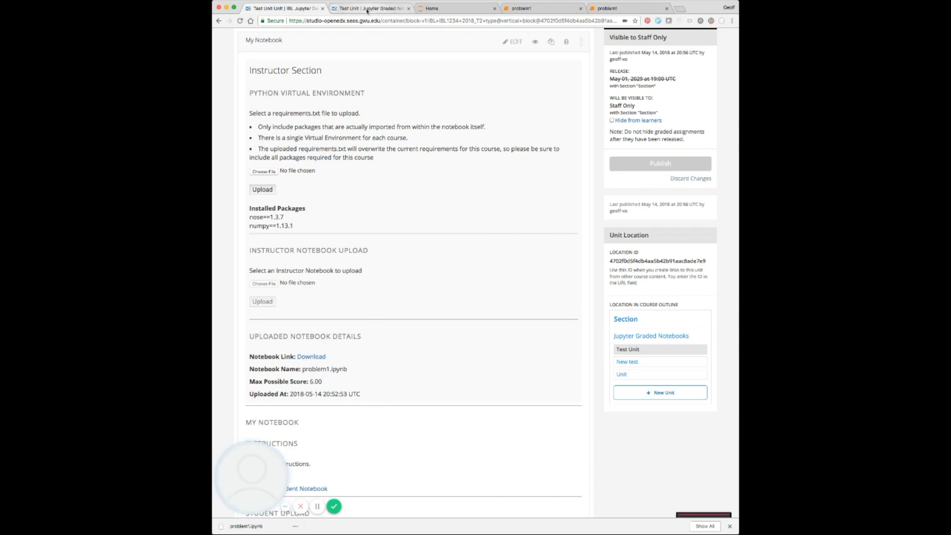
click(370, 8)
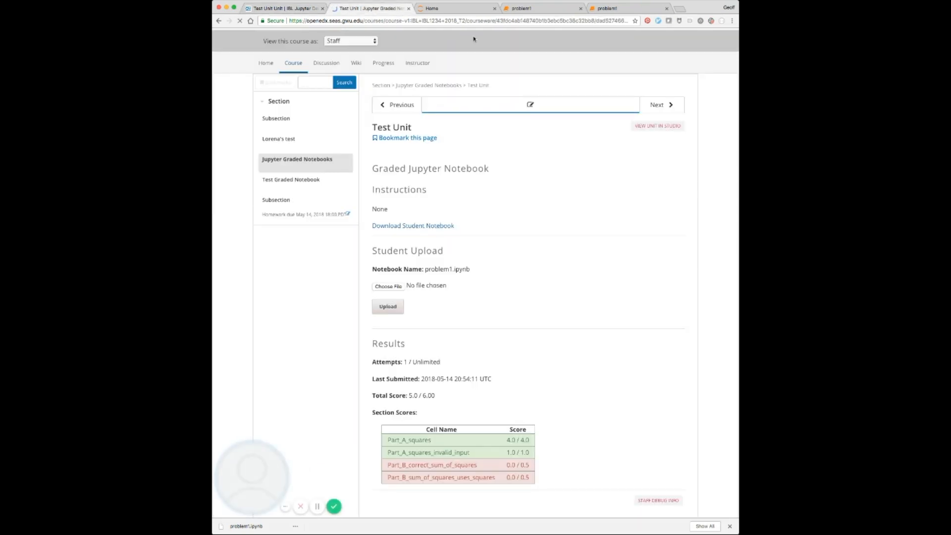
click(249, 19)
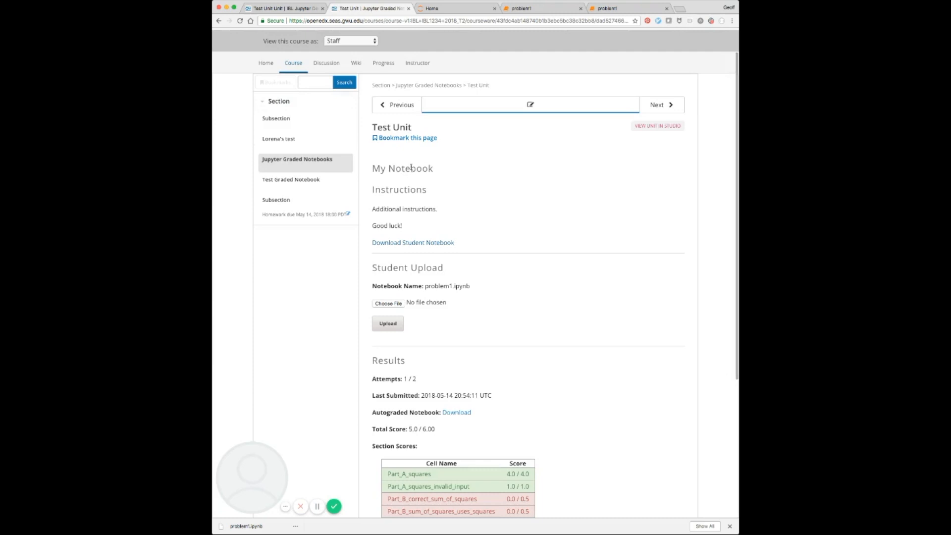
mouse_move(400, 221)
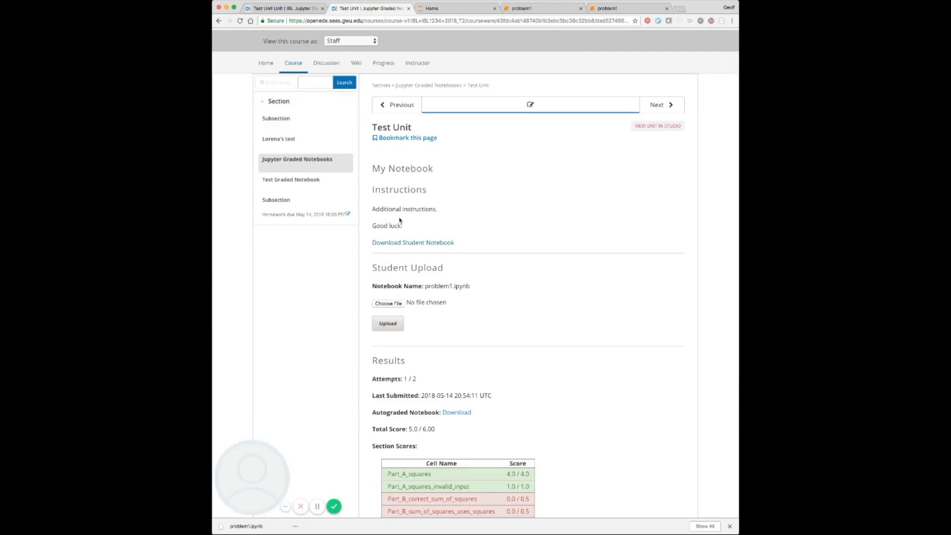
- Review the updated My Notebook unit (1 / 2 attempts) and choose problem1.ipynb for upload
scroll(down, 3)
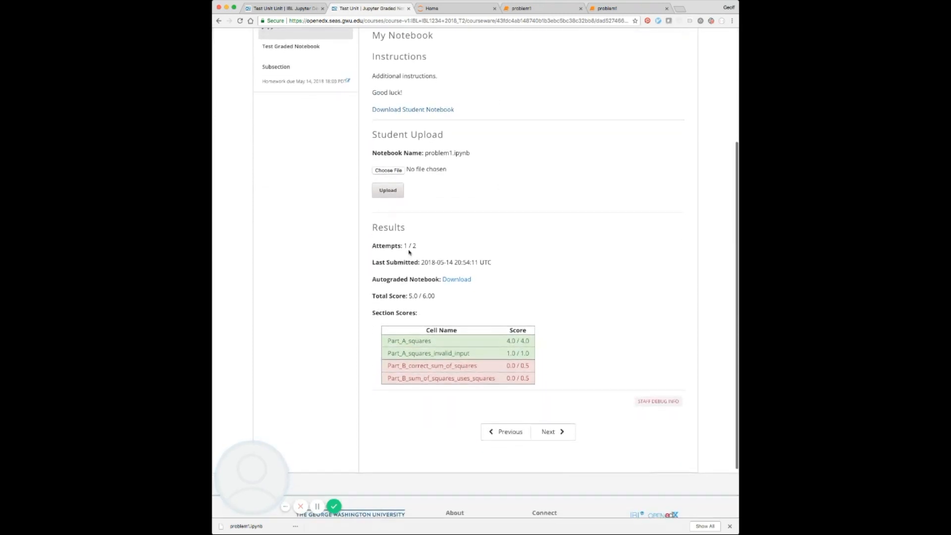
scroll(up, 3)
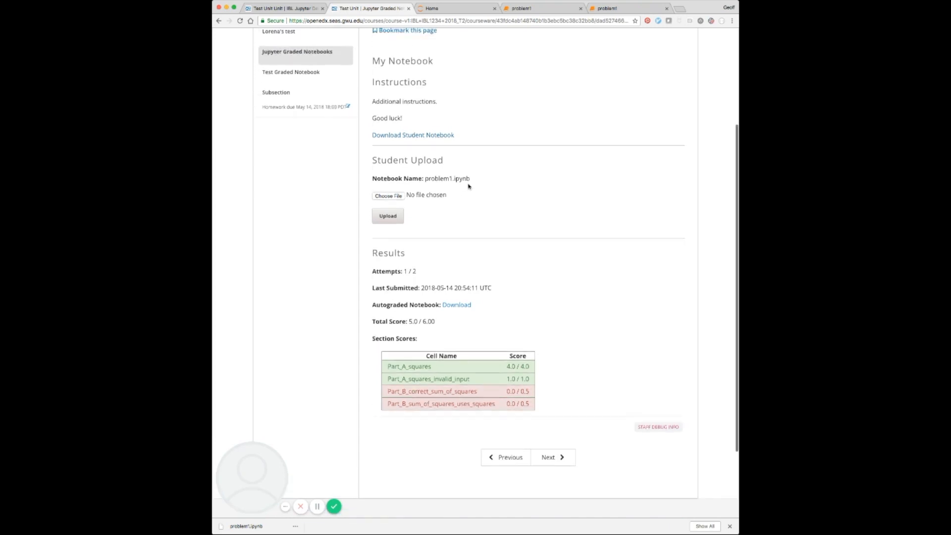
scroll(up, 3)
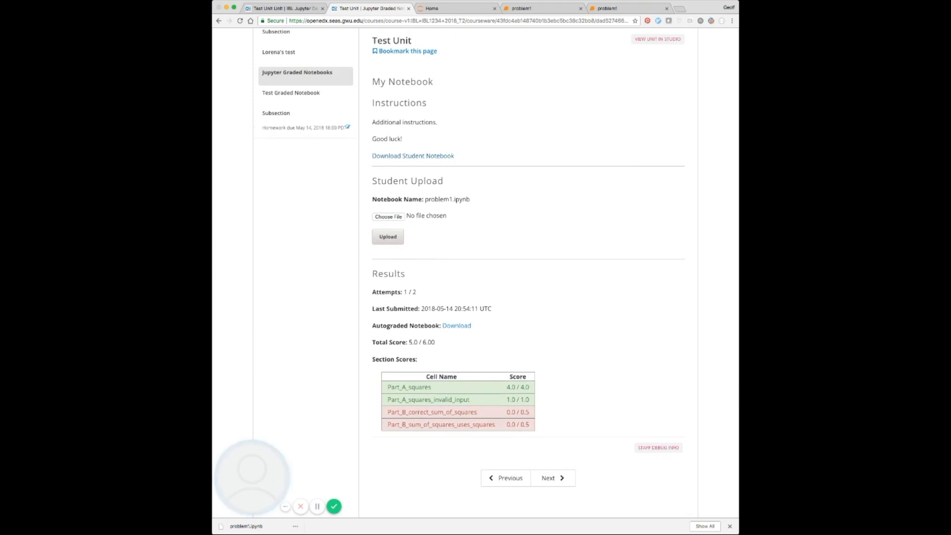
click(387, 216)
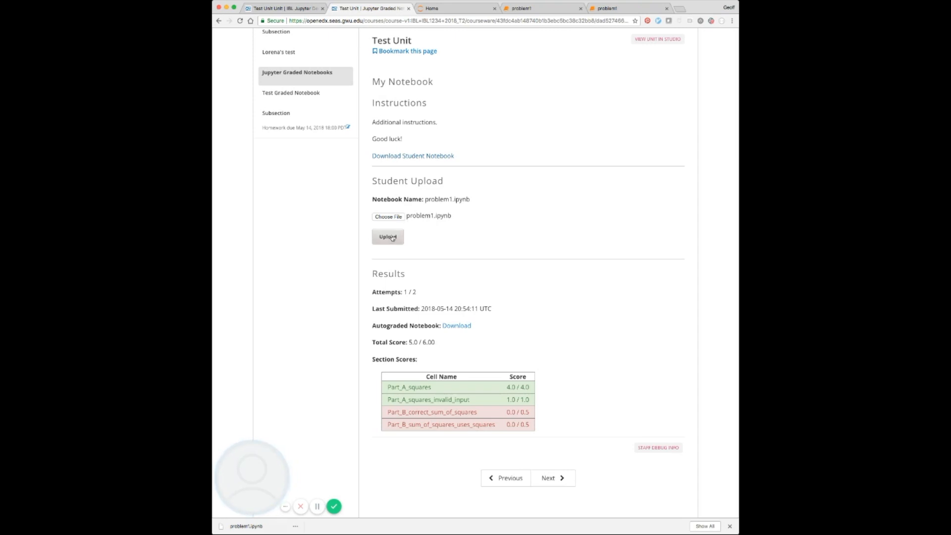
- Upload problem1.ipynb, getting 0.50 / 6.00 with a No module named 'requests' error
click(387, 237)
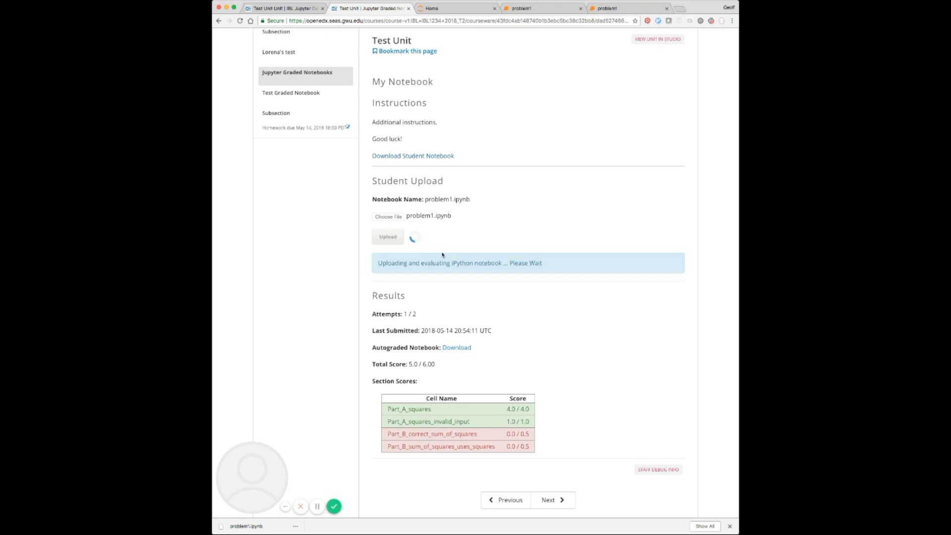
scroll(down, 3)
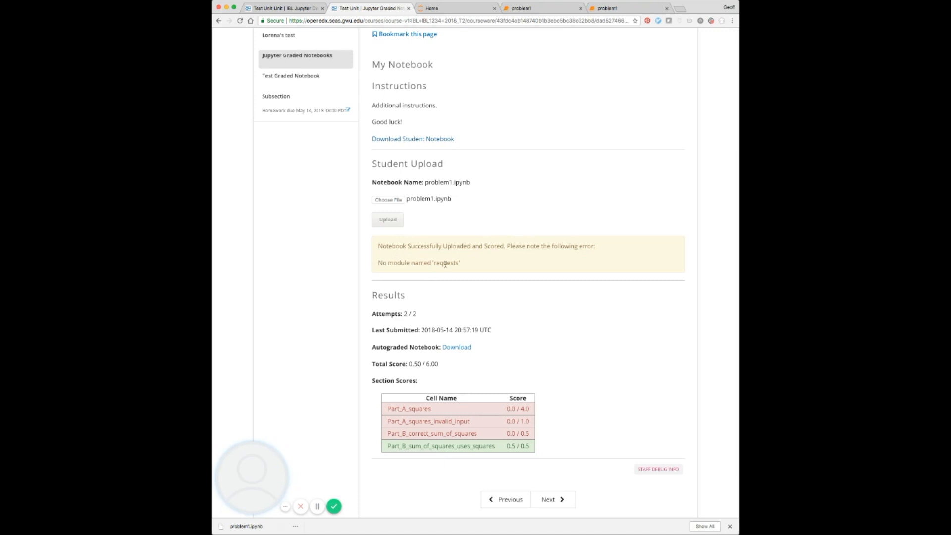
mouse_move(456, 63)
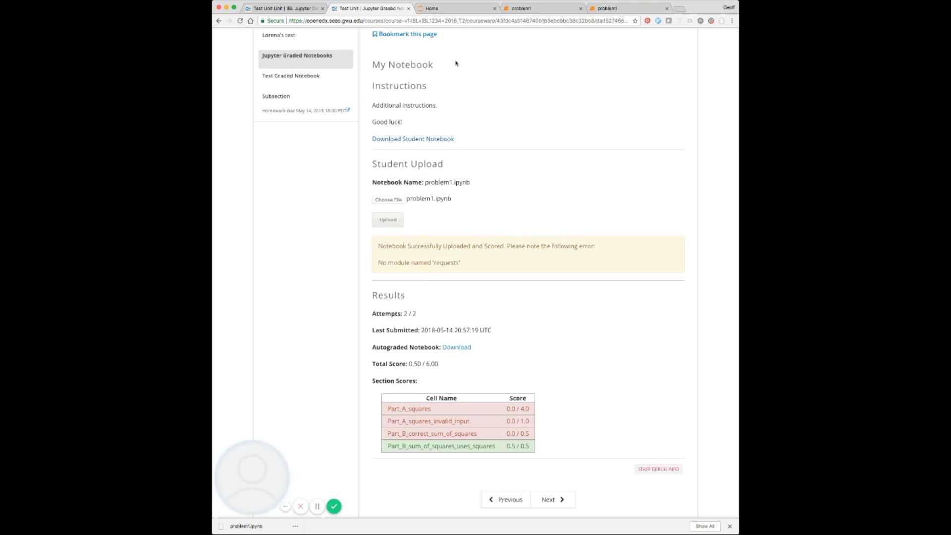
click(454, 8)
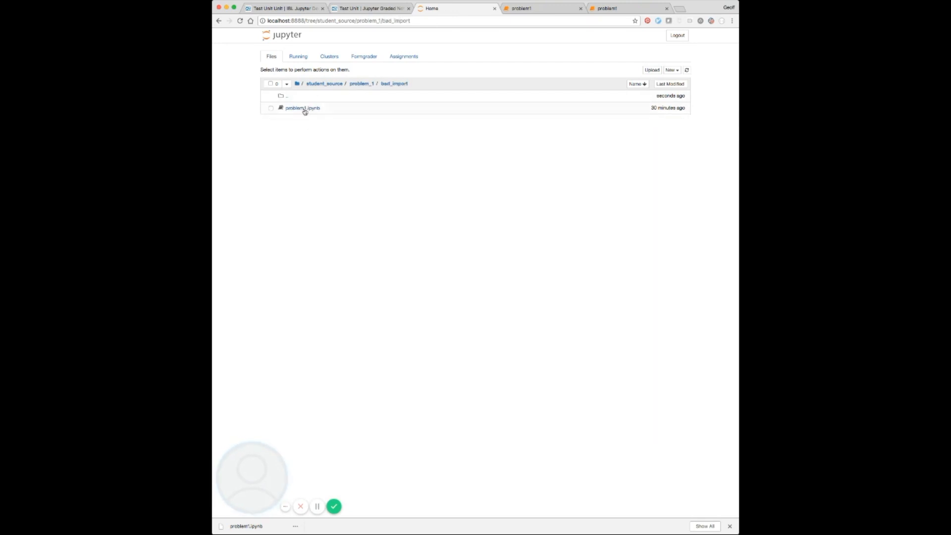
click(303, 108)
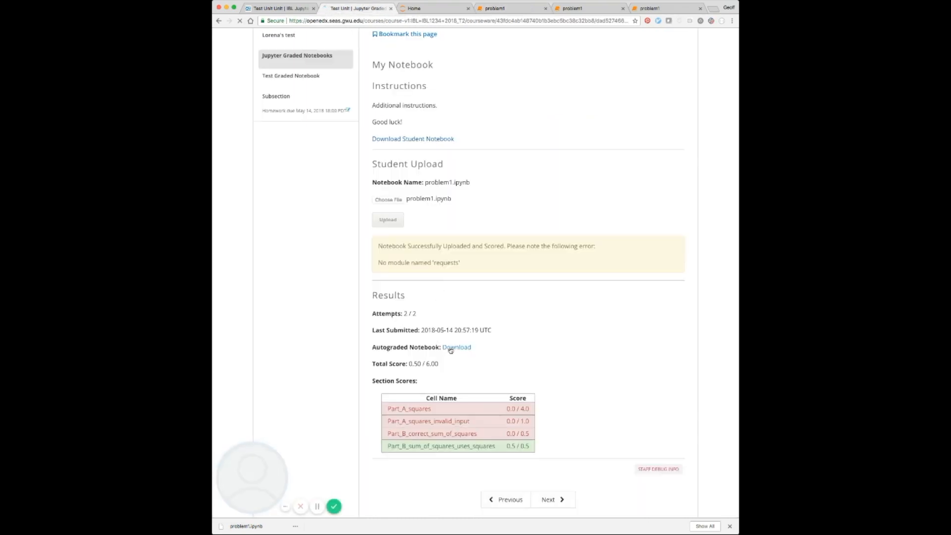
- Download problem1_autograded.html and review its 'No module named requests' tracebacks
click(457, 347)
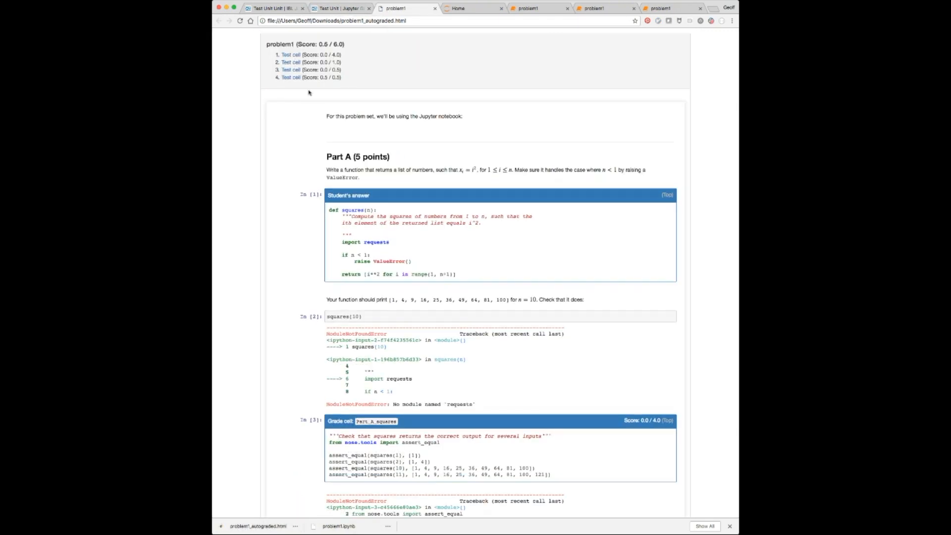
scroll(down, 3)
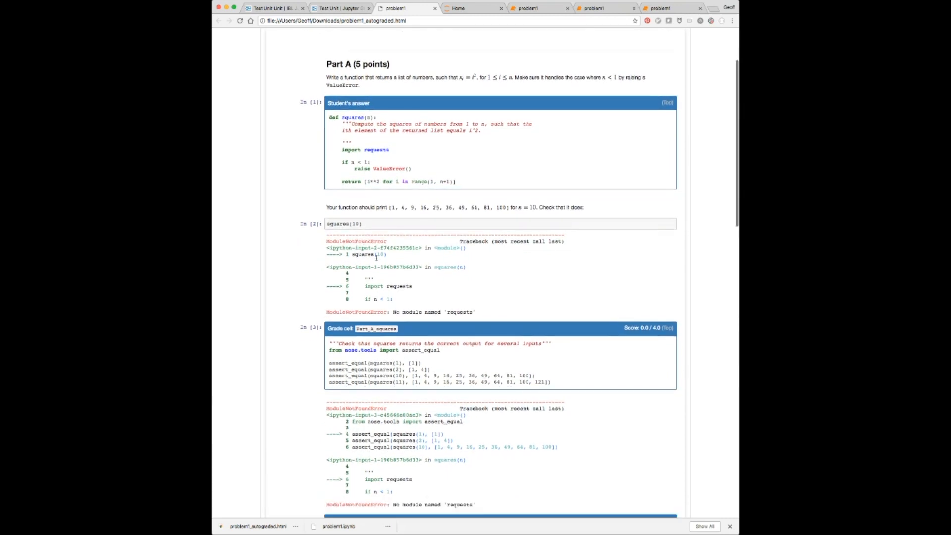
scroll(down, 3)
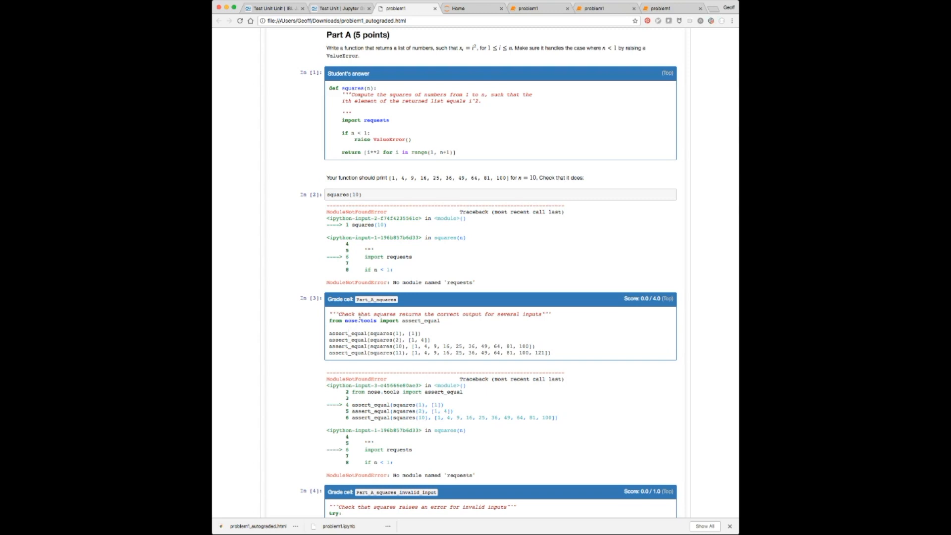
scroll(down, 3)
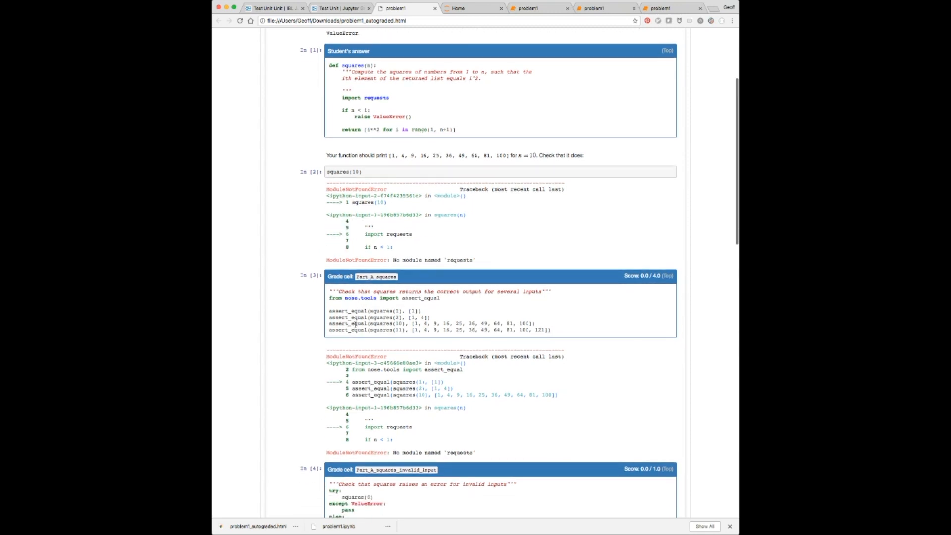
scroll(up, 3)
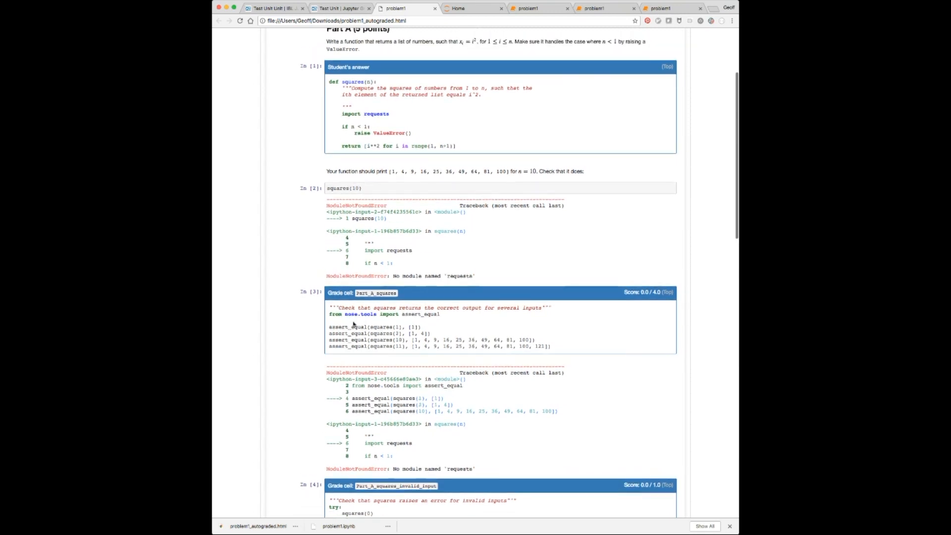
scroll(up, 3)
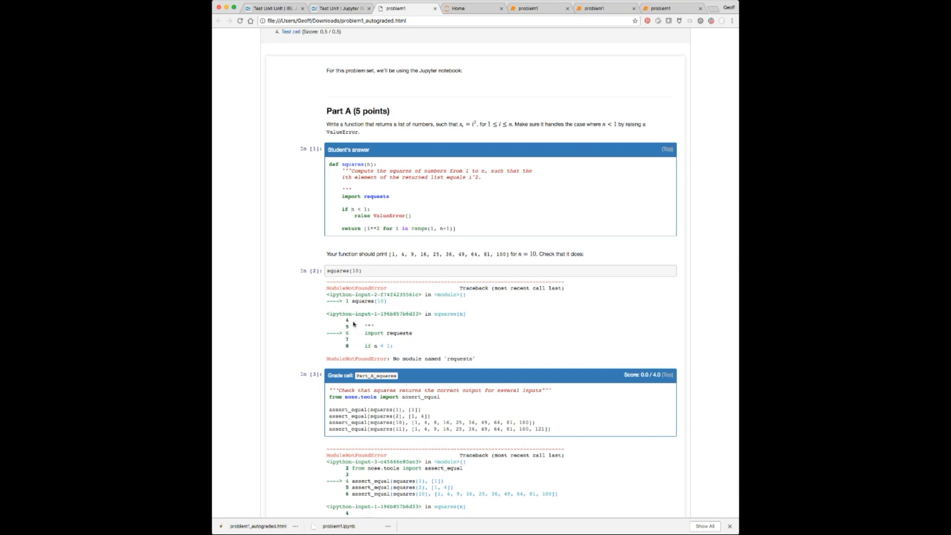
scroll(up, 3)
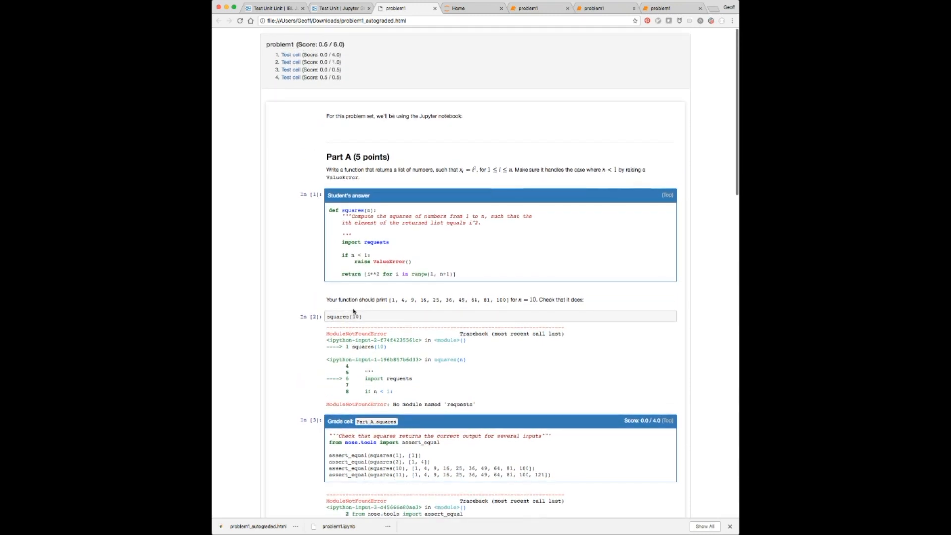
scroll(down, 3)
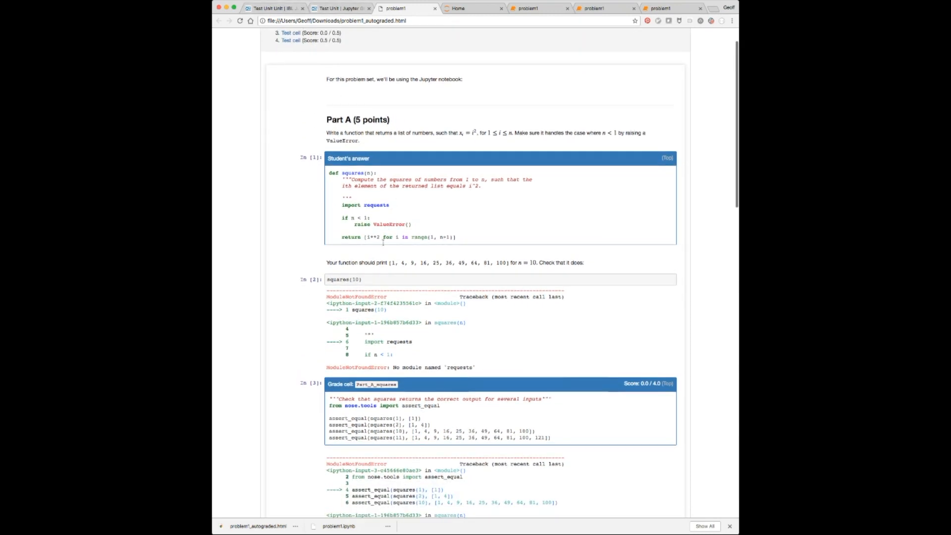
scroll(up, 3)
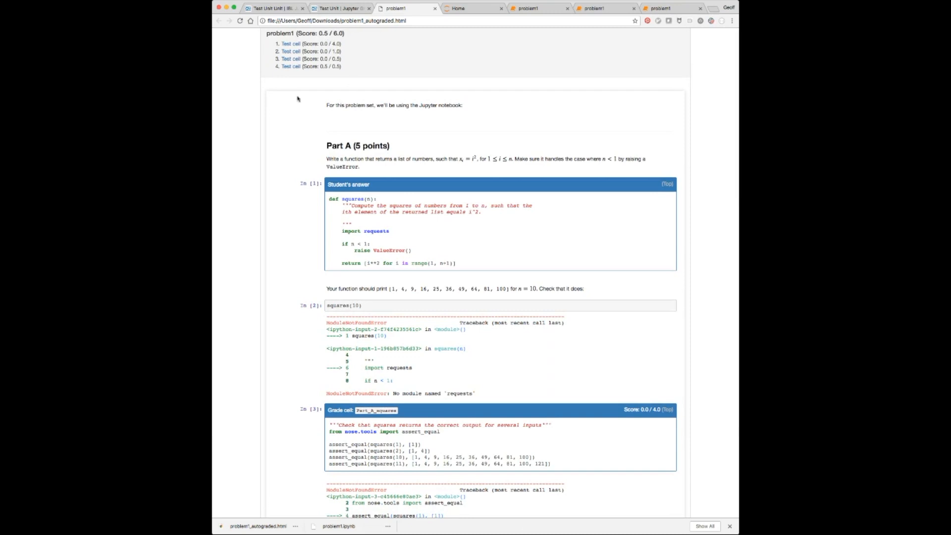
scroll(down, 3)
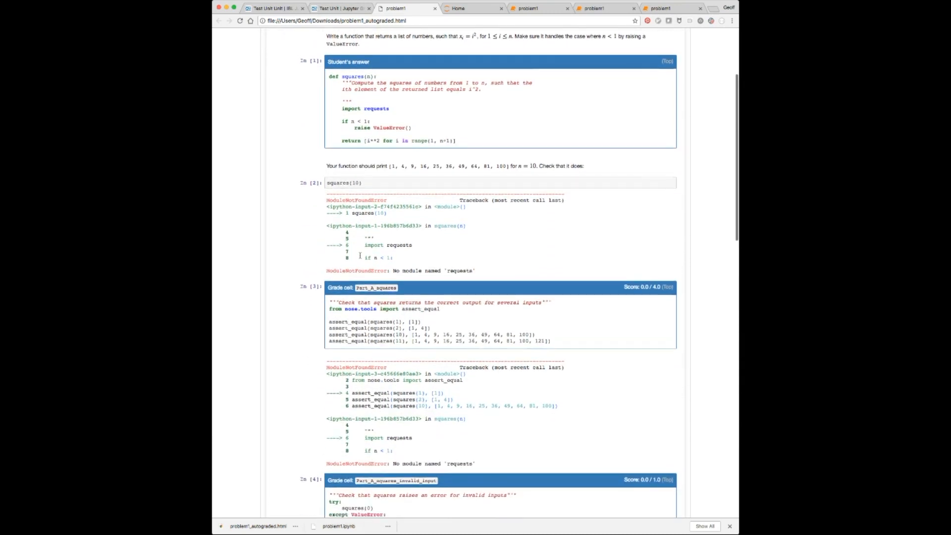
scroll(down, 3)
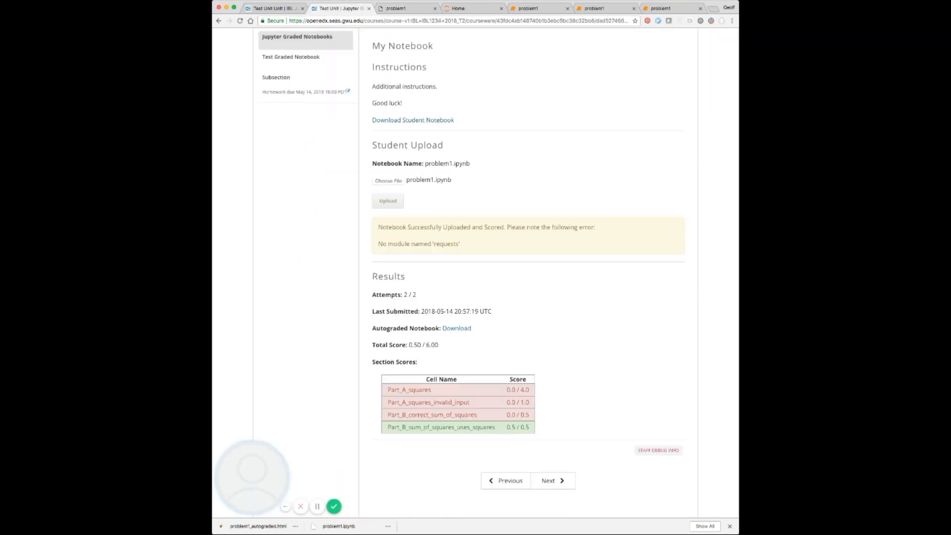
scroll(up, 3)
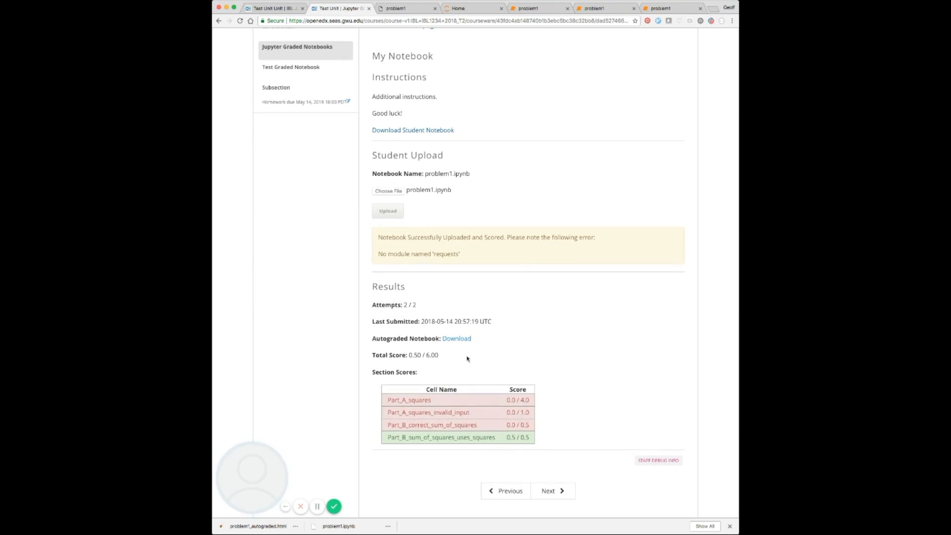
mouse_move(427, 357)
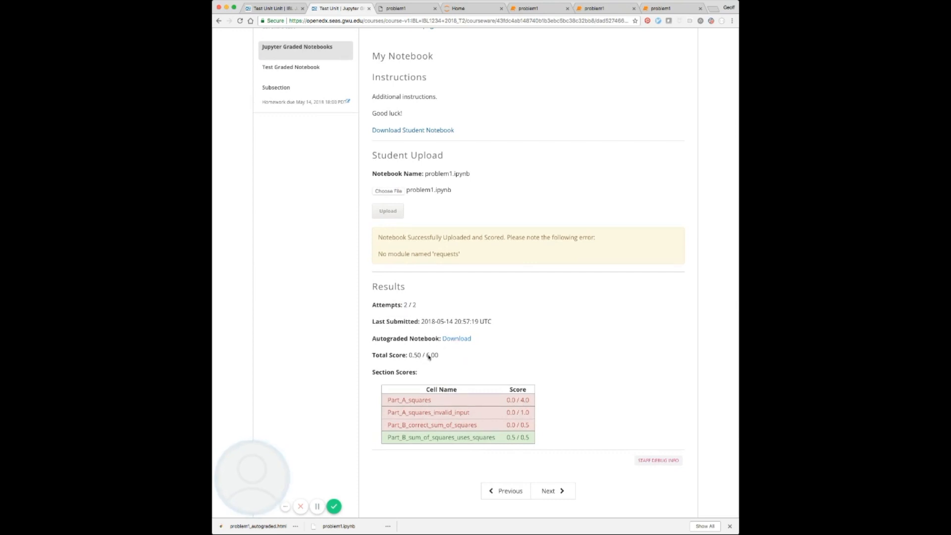
mouse_move(611, 34)
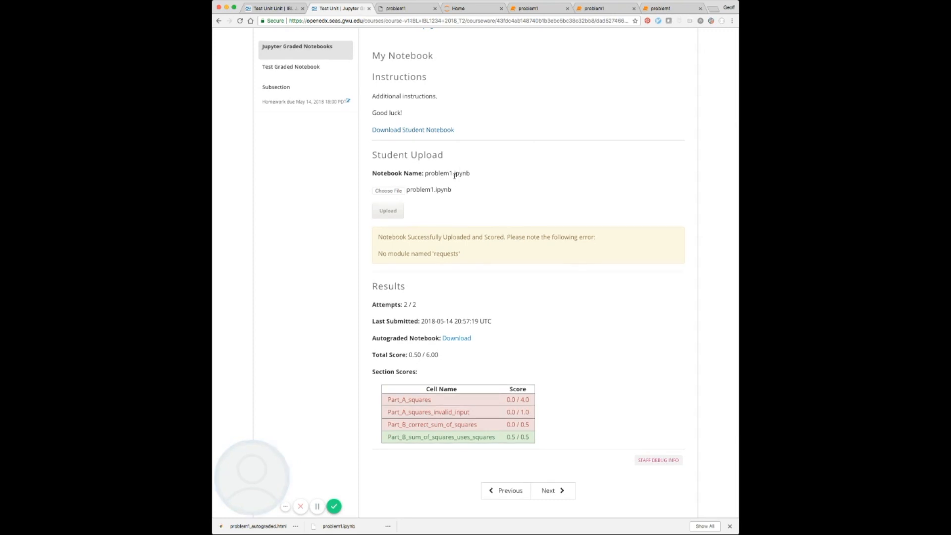
key(F12)
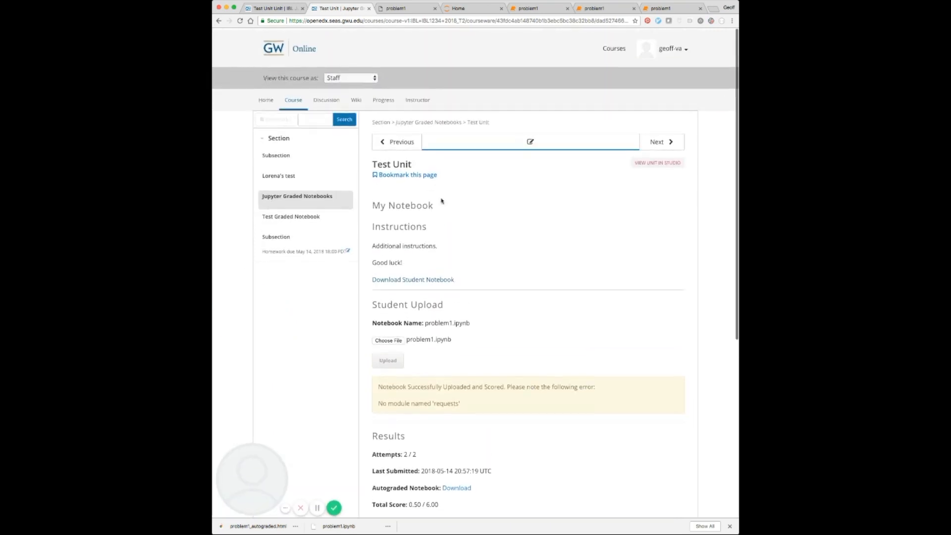
- Upload request_requirements.txt as the Python environment, adding requests==2.18.4 to installed packages
click(265, 100)
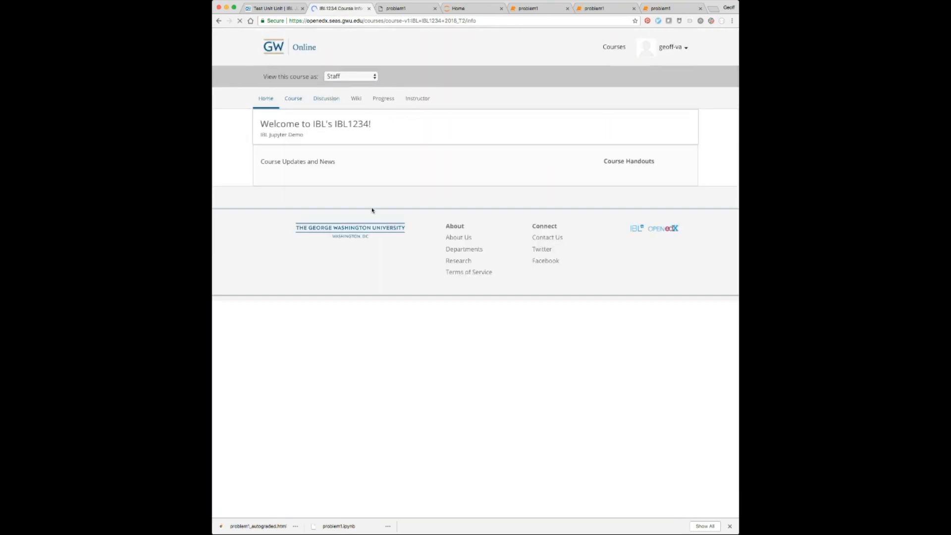
click(293, 98)
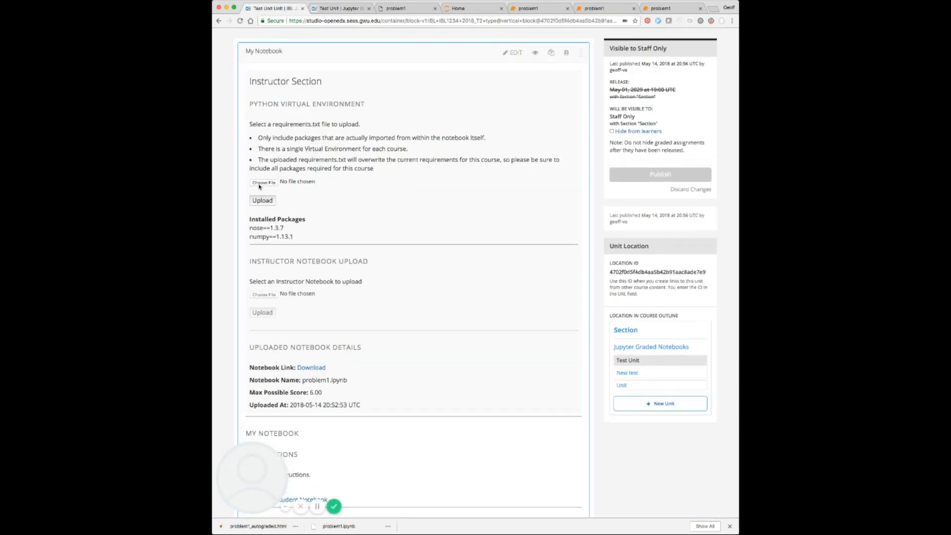
click(263, 181)
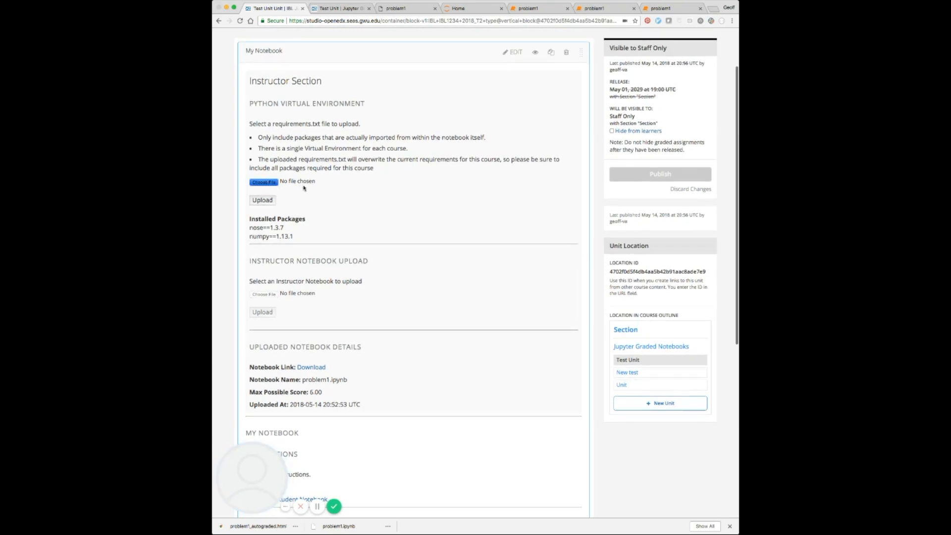
mouse_move(303, 188)
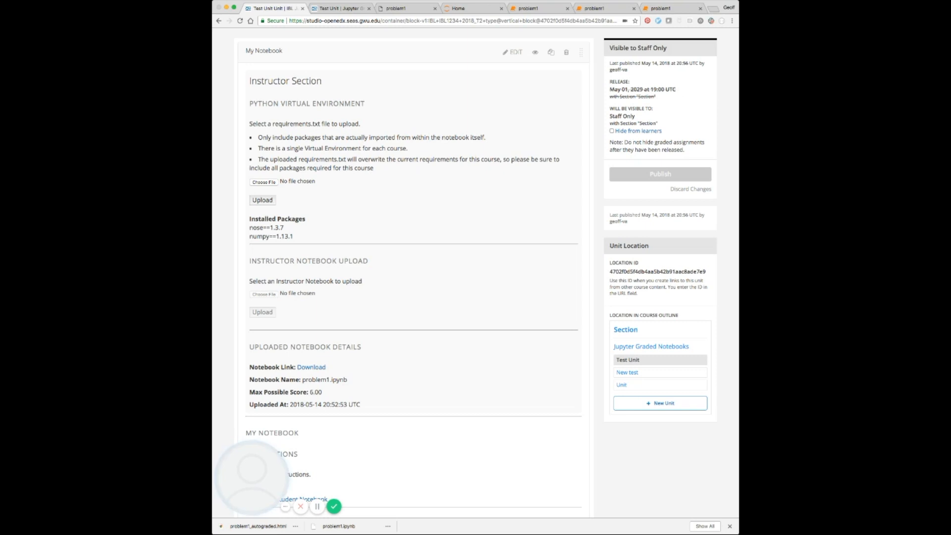
click(262, 200)
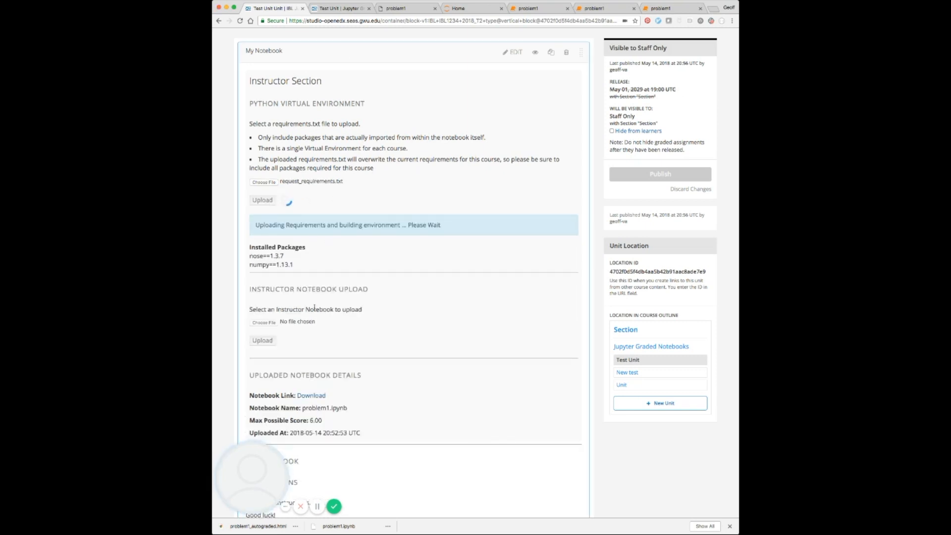
mouse_move(316, 506)
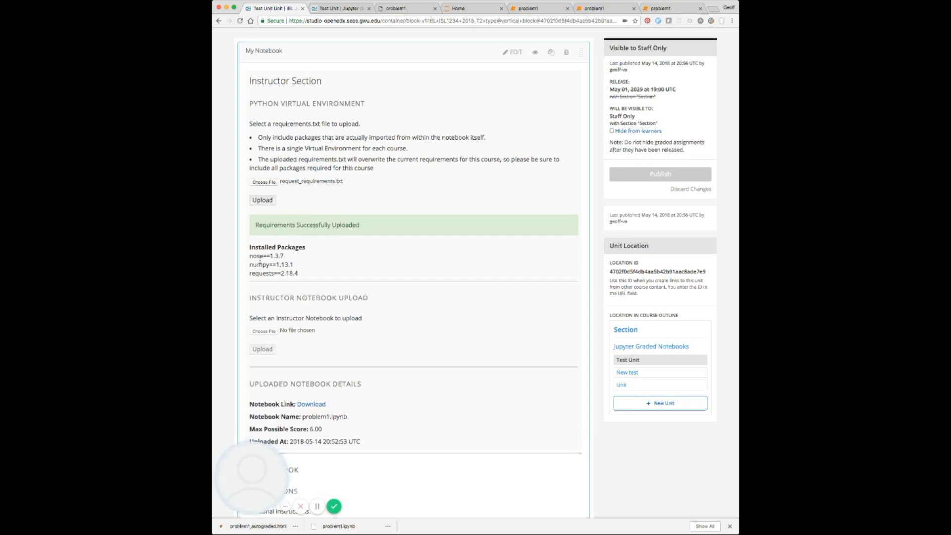
scroll(up, 3)
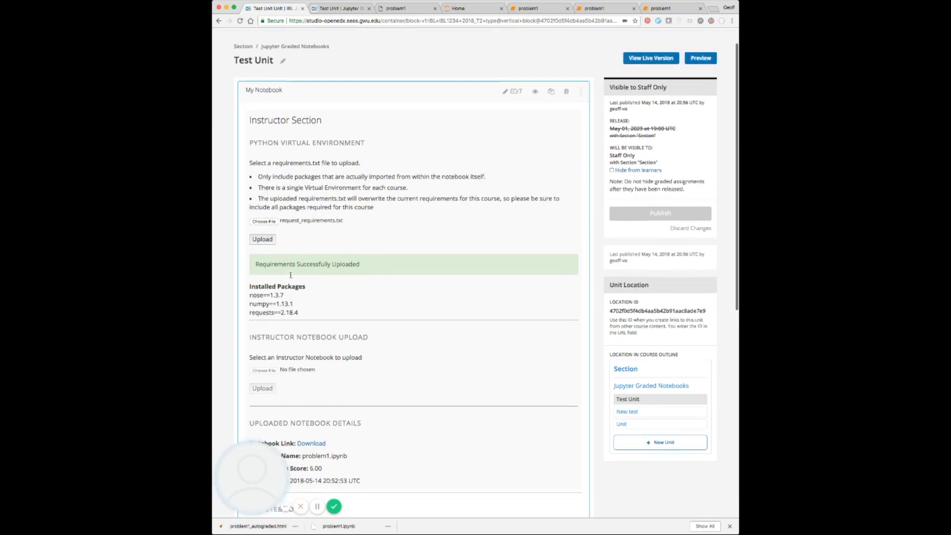
- Check the LMS Progress page showing Jupyter Graded Notebooks at 6/6, 100%
click(515, 91)
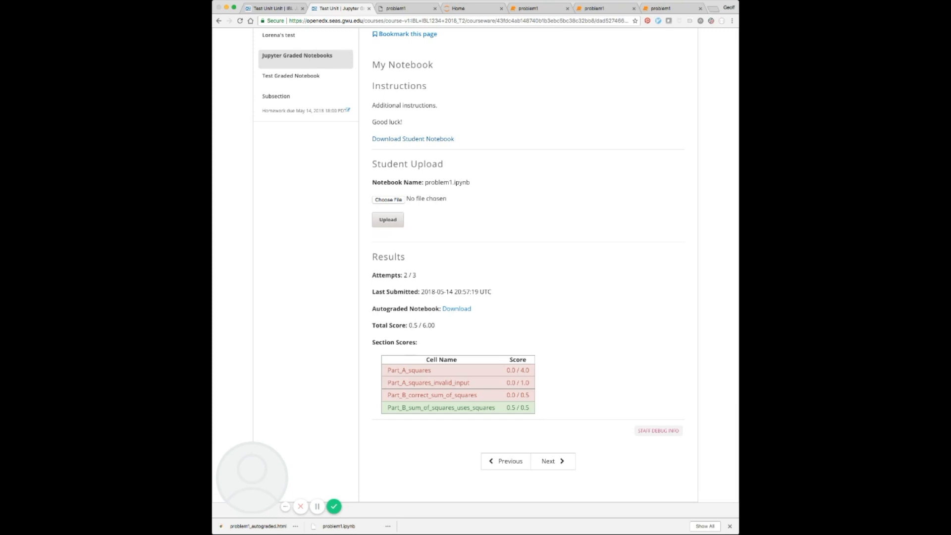
click(387, 219)
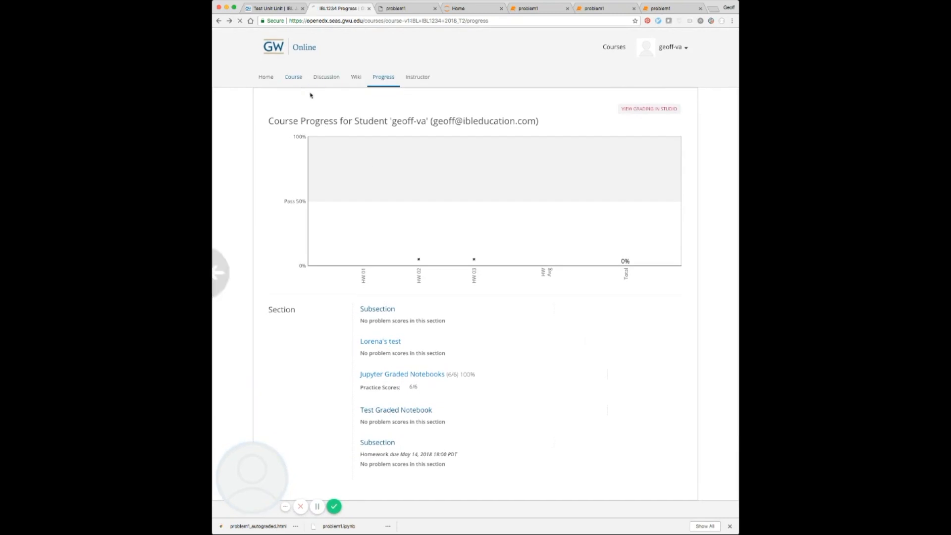
- Save the notebook's Max File Size change, then set Allowed Submissions to 0 (unlimited)
click(401, 374)
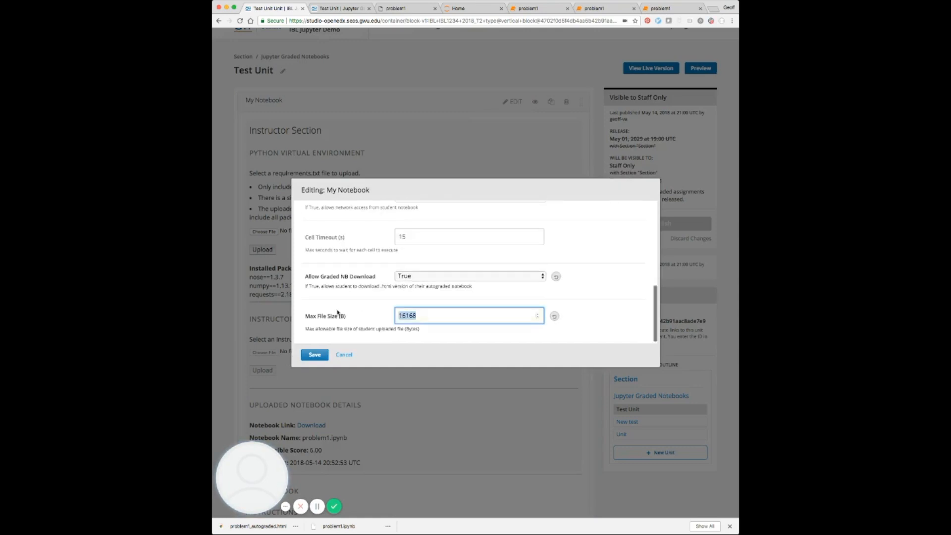
click(314, 354)
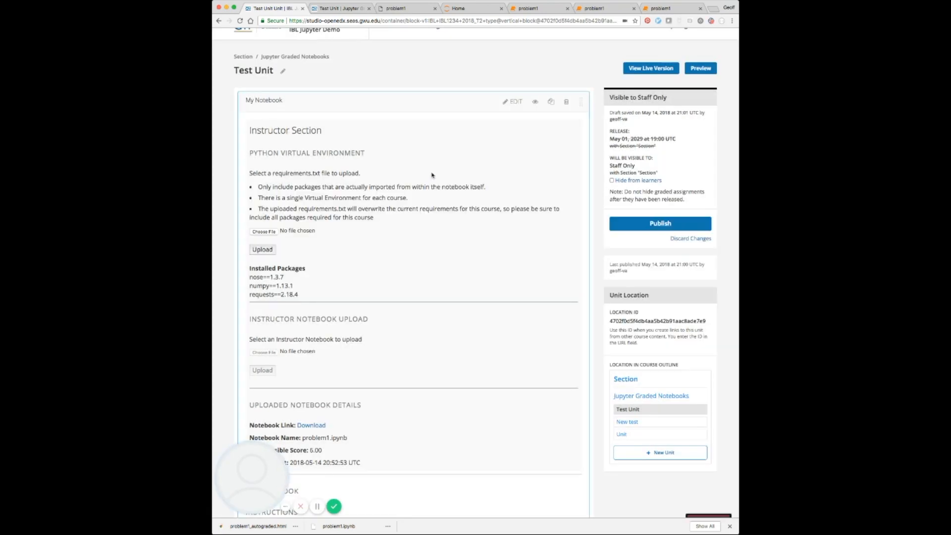
click(340, 8)
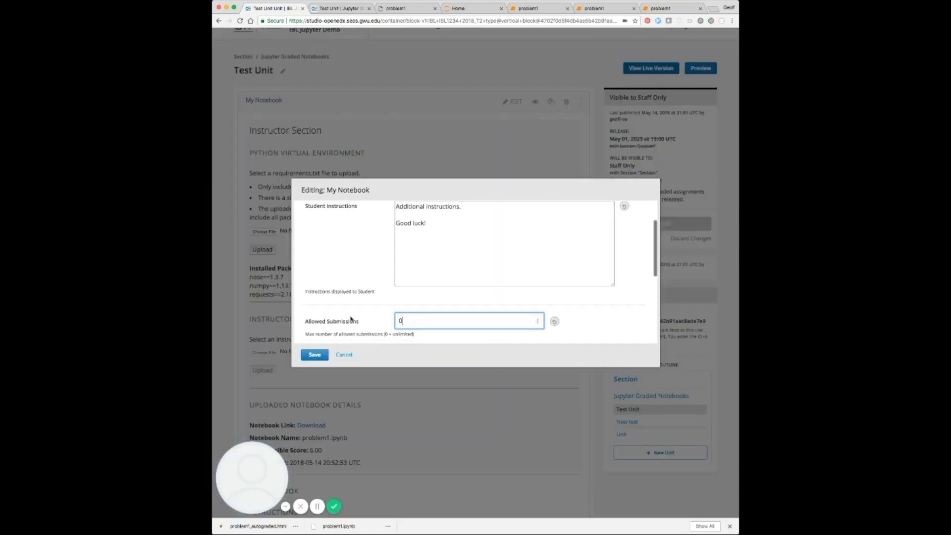
click(314, 354)
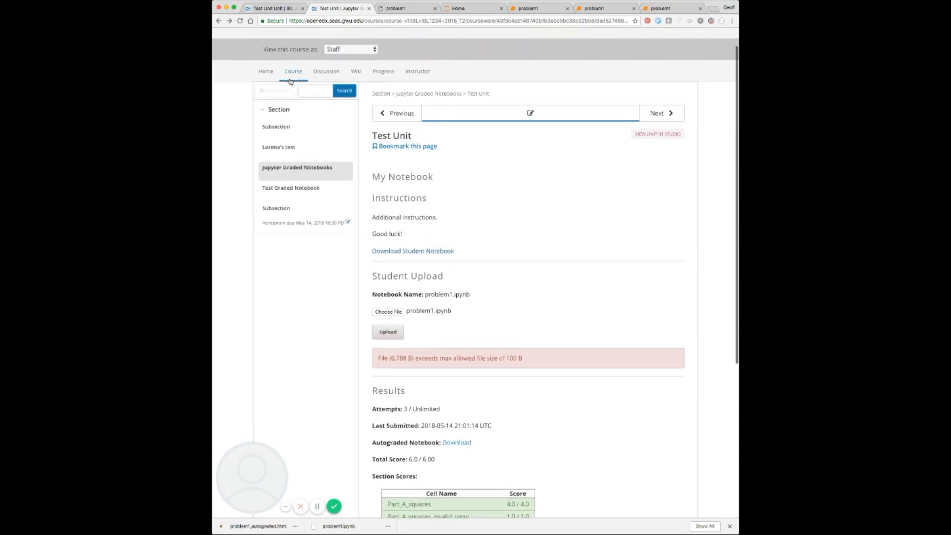
- Return to the Studio Test Unit page to see requests==2.18.4 still installed
click(657, 135)
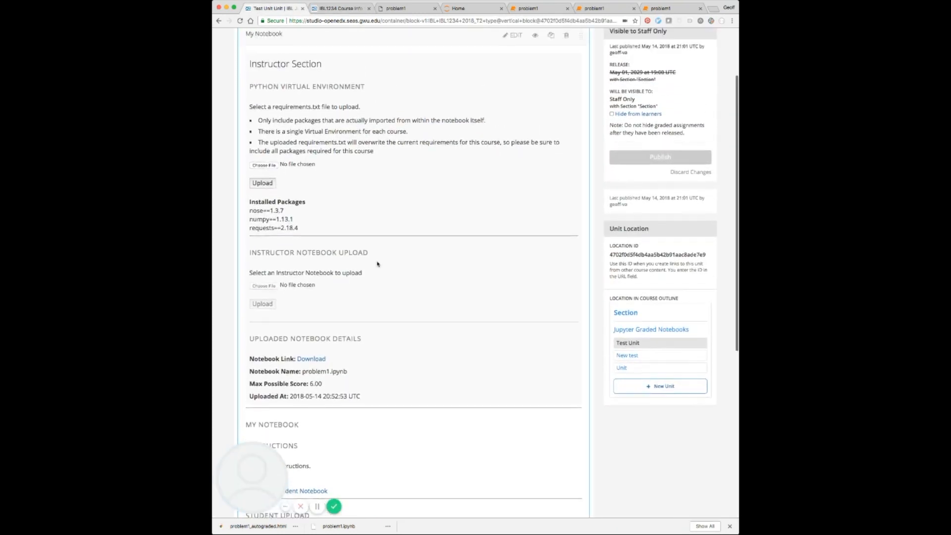
scroll(up, 3)
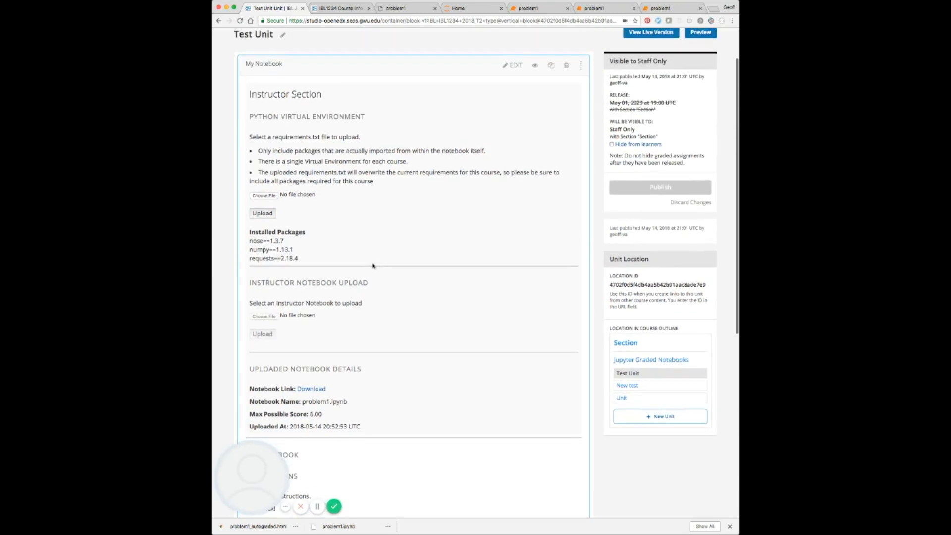